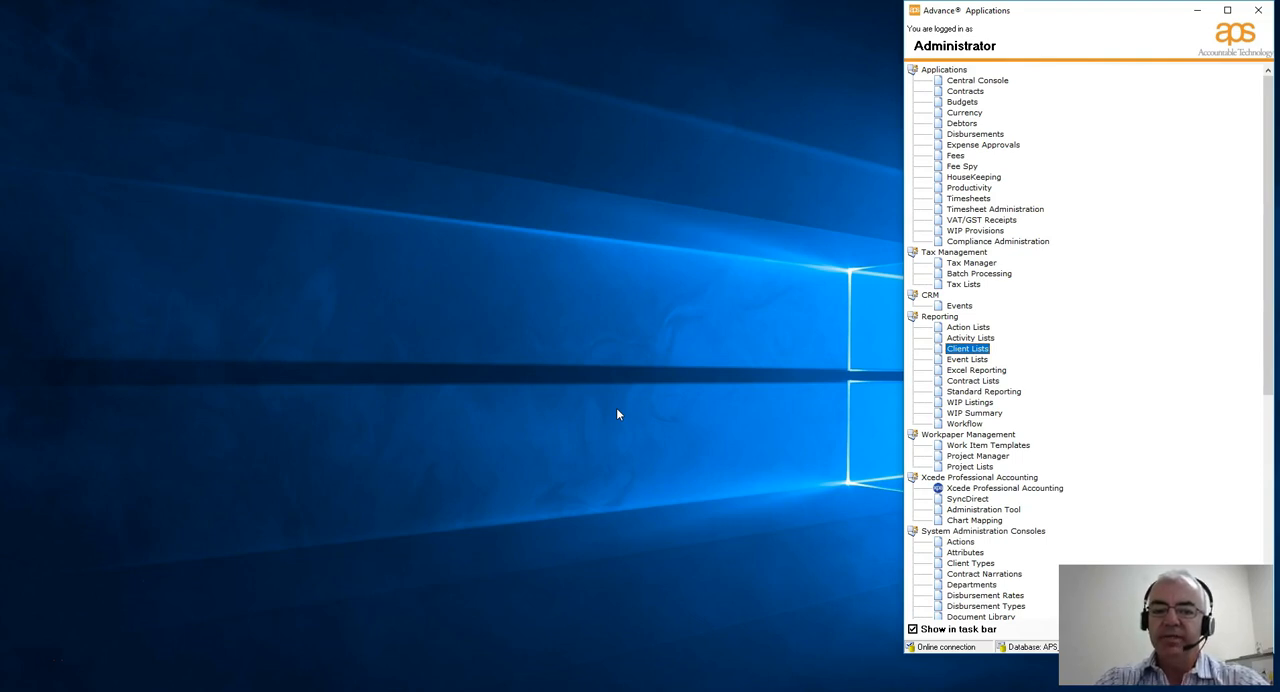
mouse_move(960, 354)
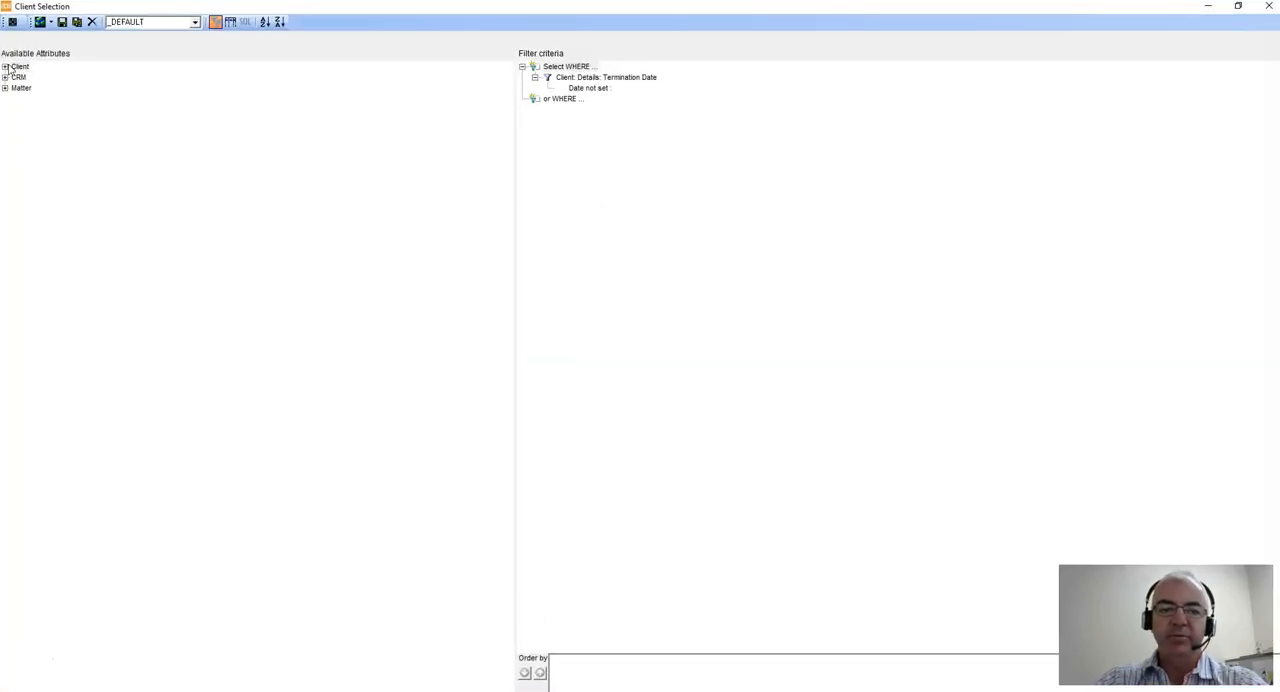
Expand the Client node in Available Attributes and select the 'Date not set' termination criterion.
click(8, 66)
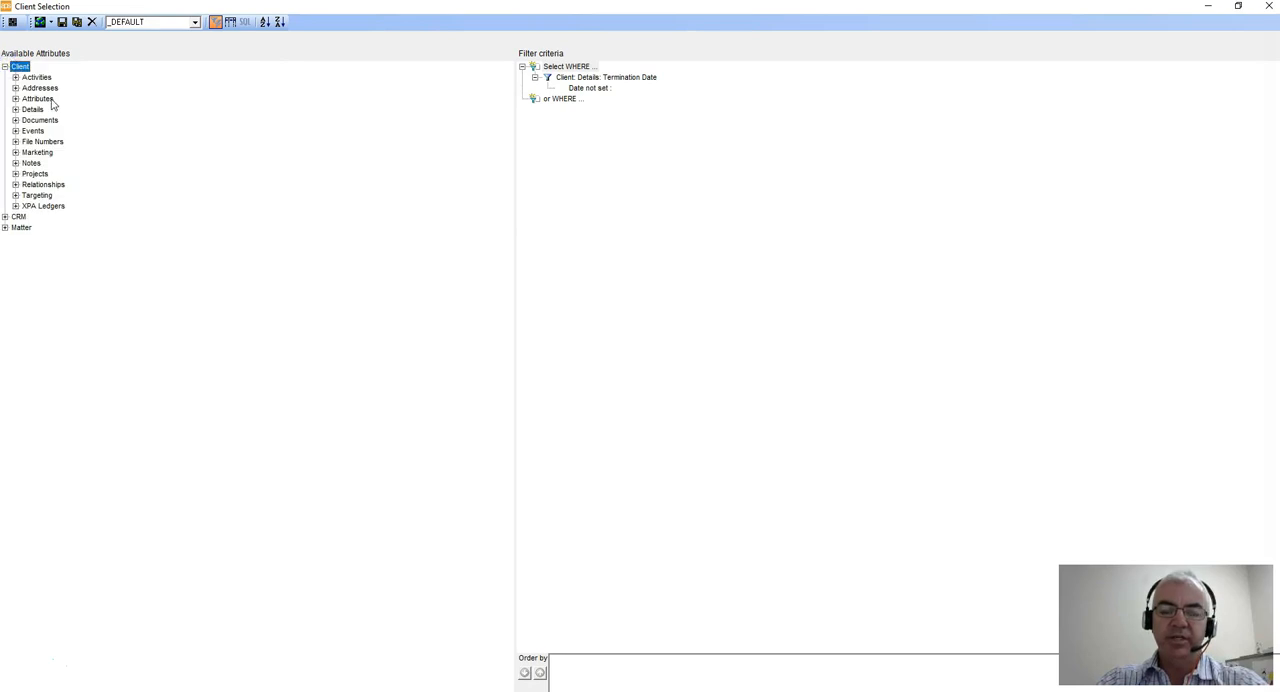
mouse_move(52, 176)
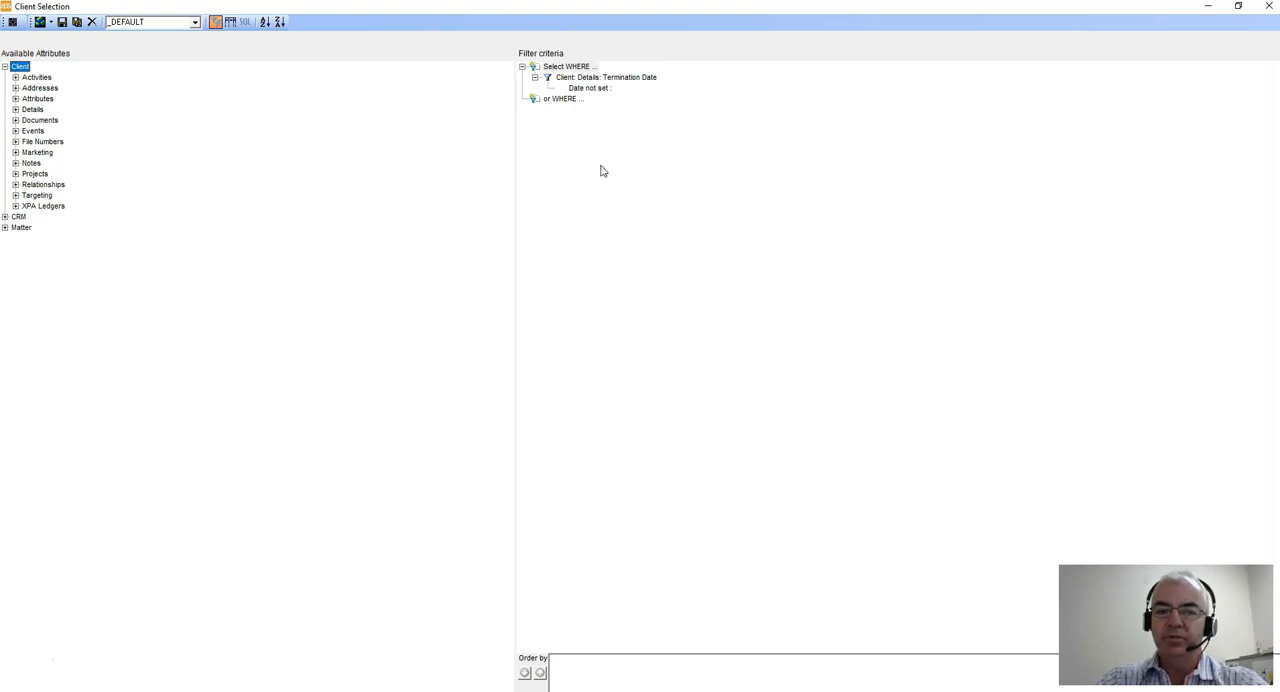
click(568, 66)
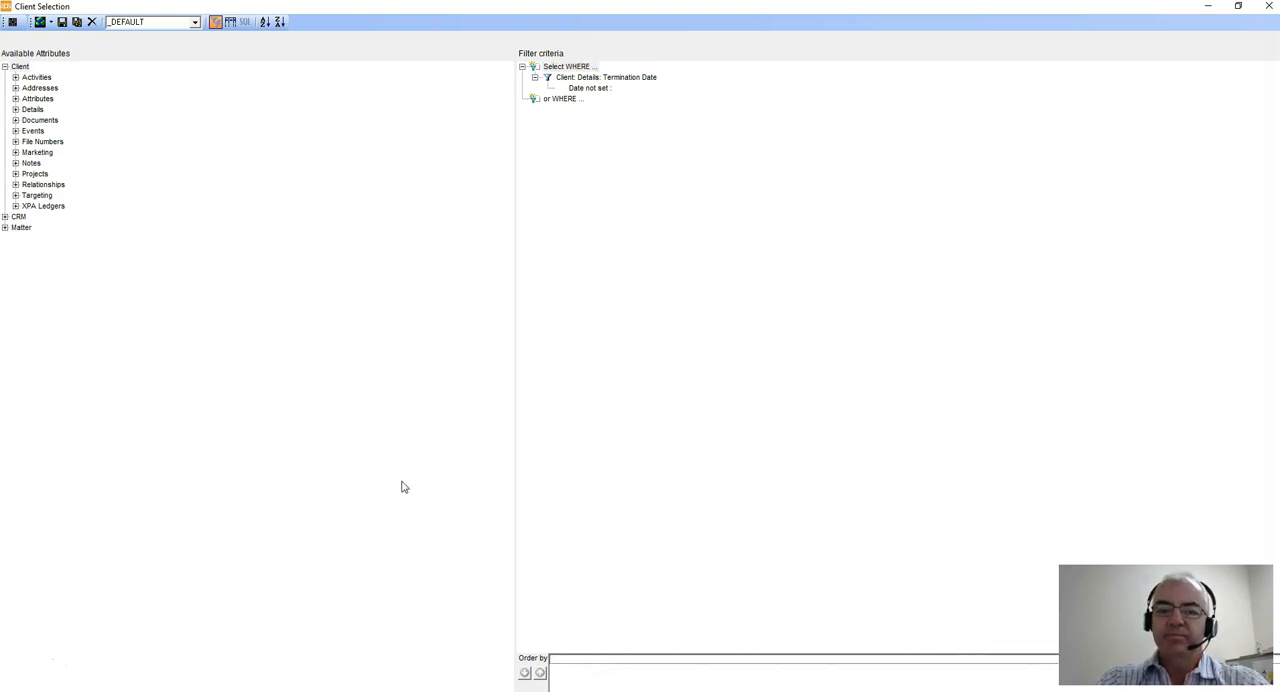
mouse_move(490, 254)
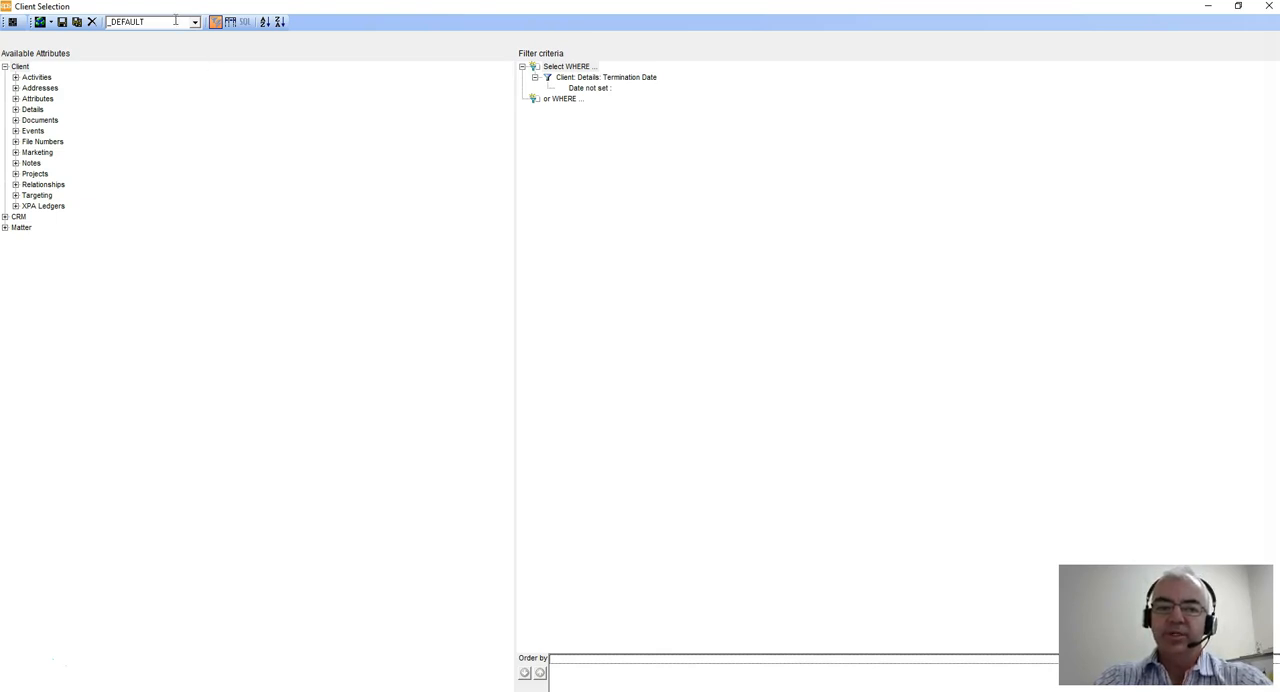
mouse_move(408, 100)
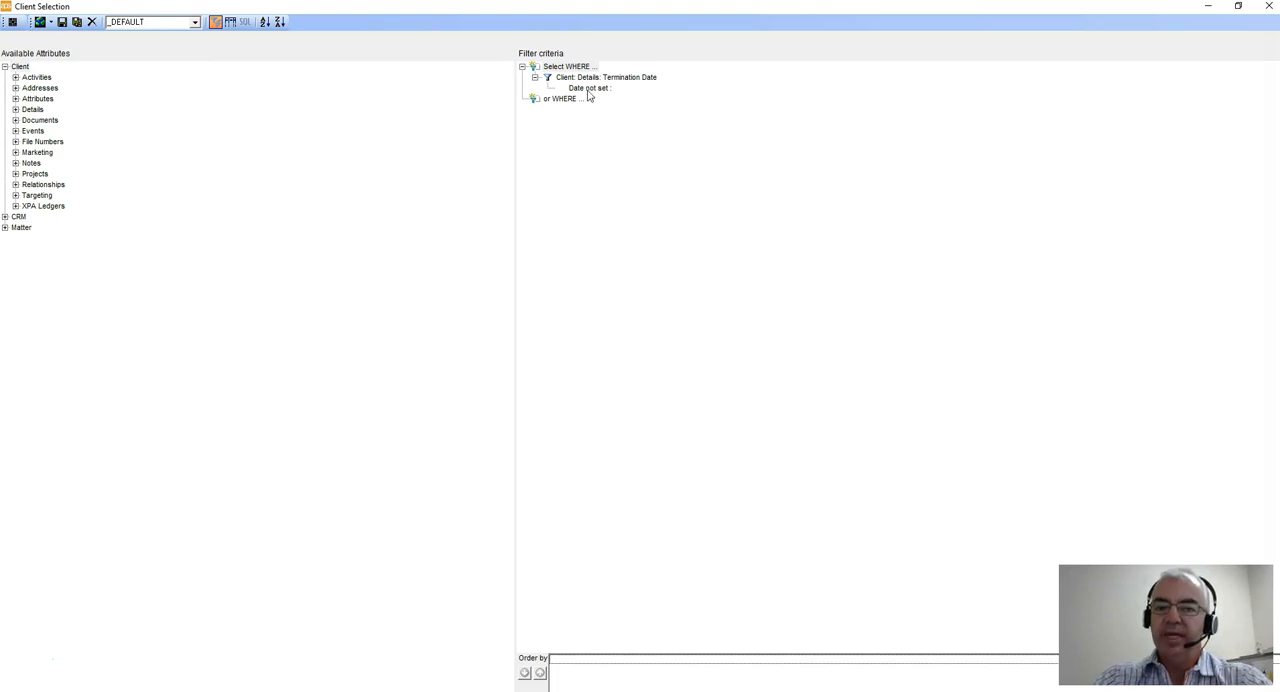
click(588, 88)
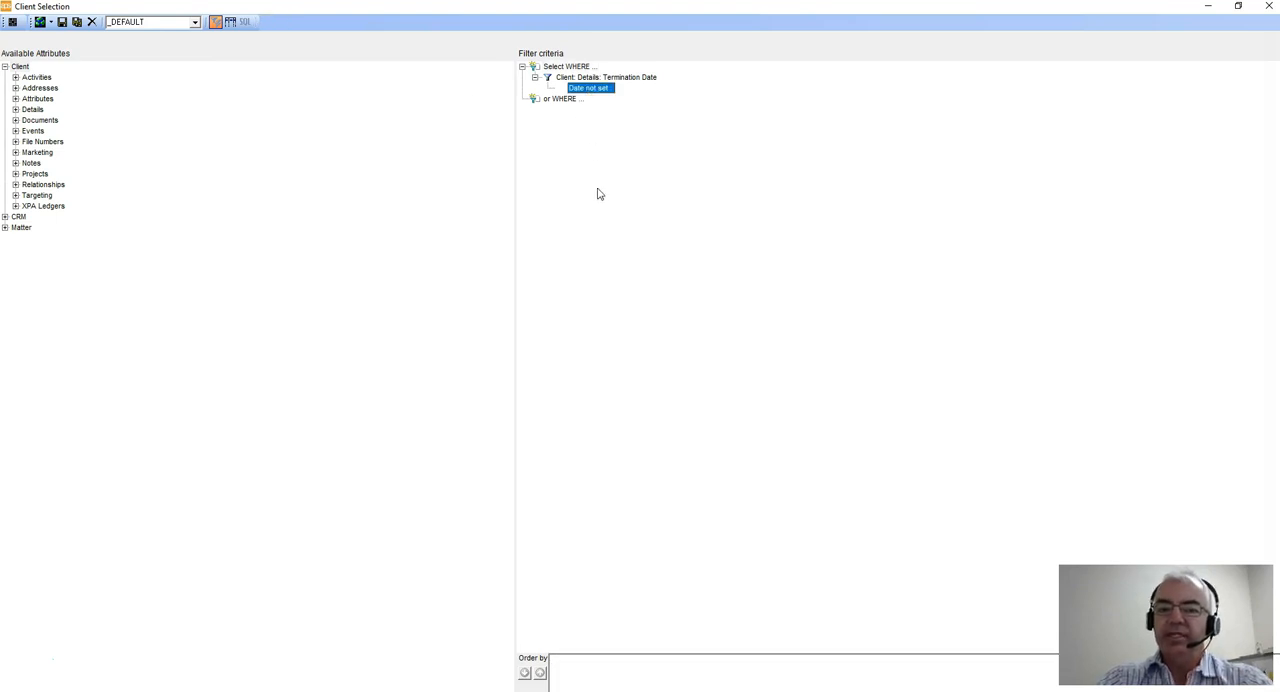
mouse_move(652, 84)
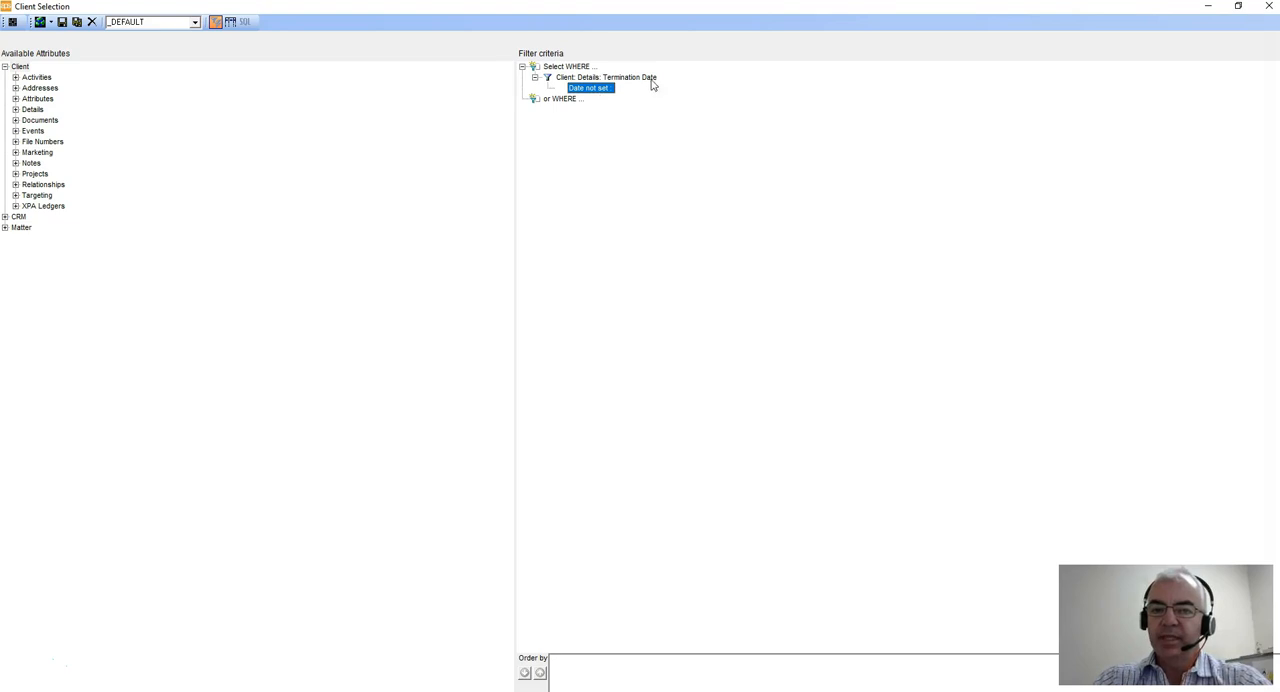
mouse_move(624, 86)
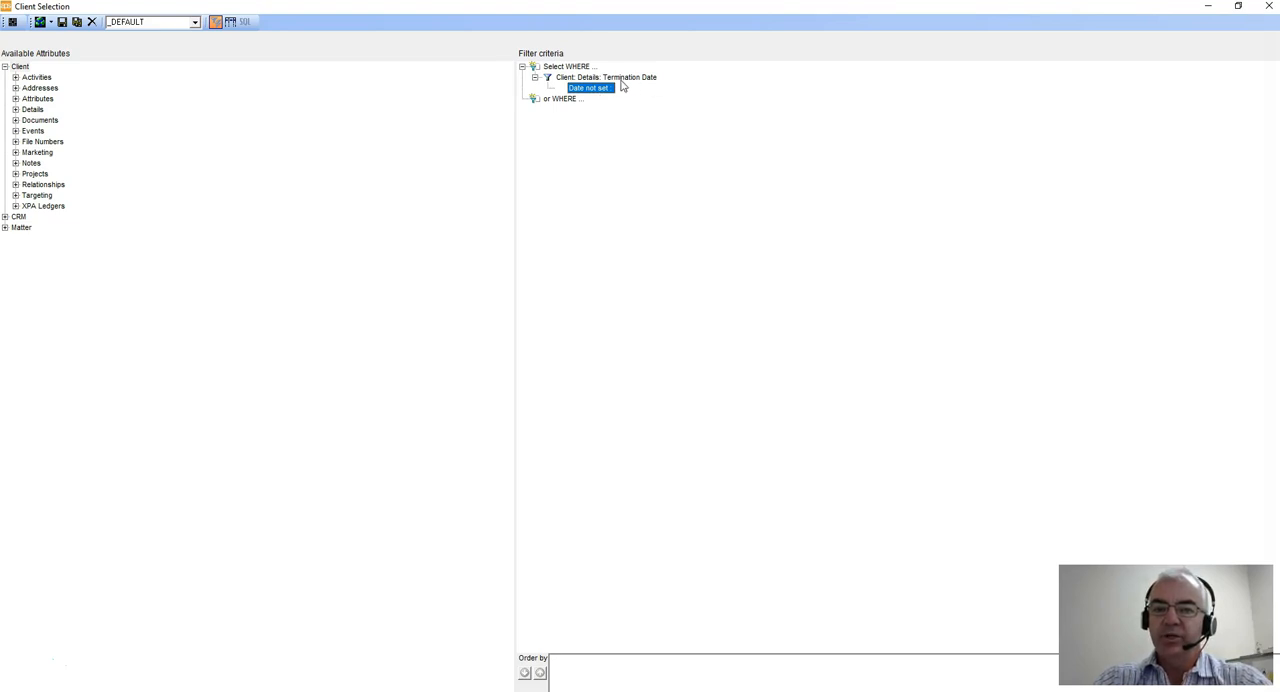
mouse_move(604, 168)
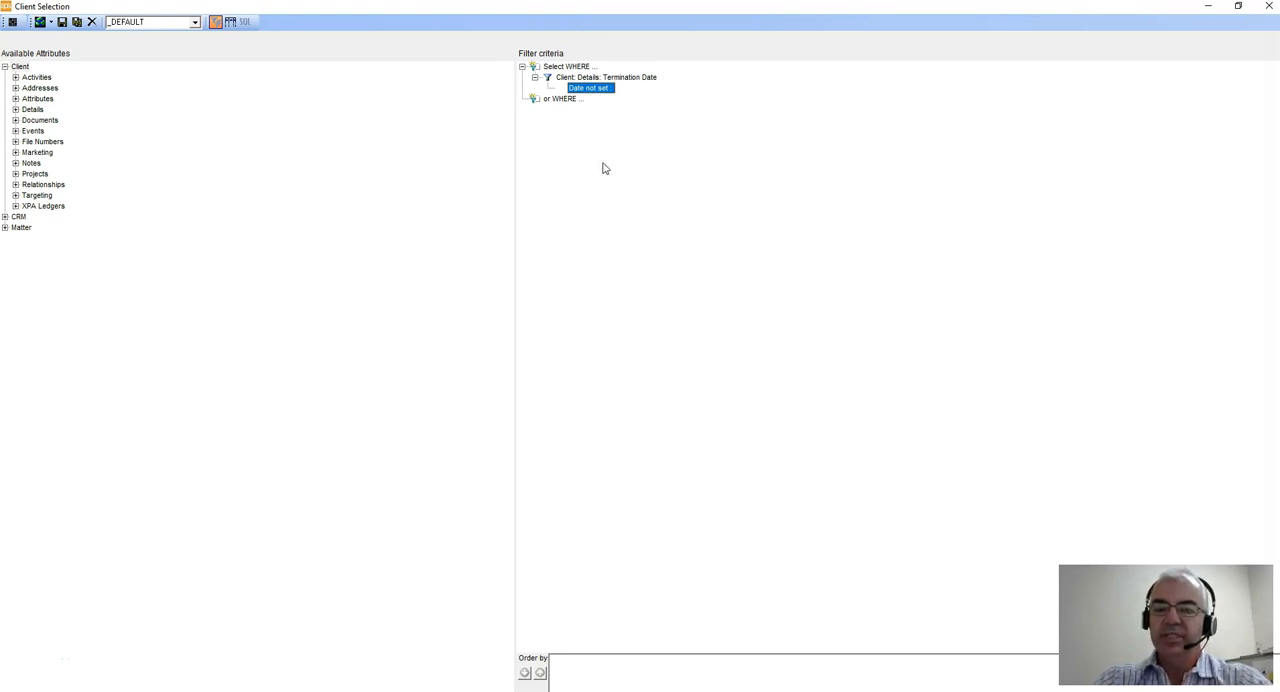
mouse_move(596, 292)
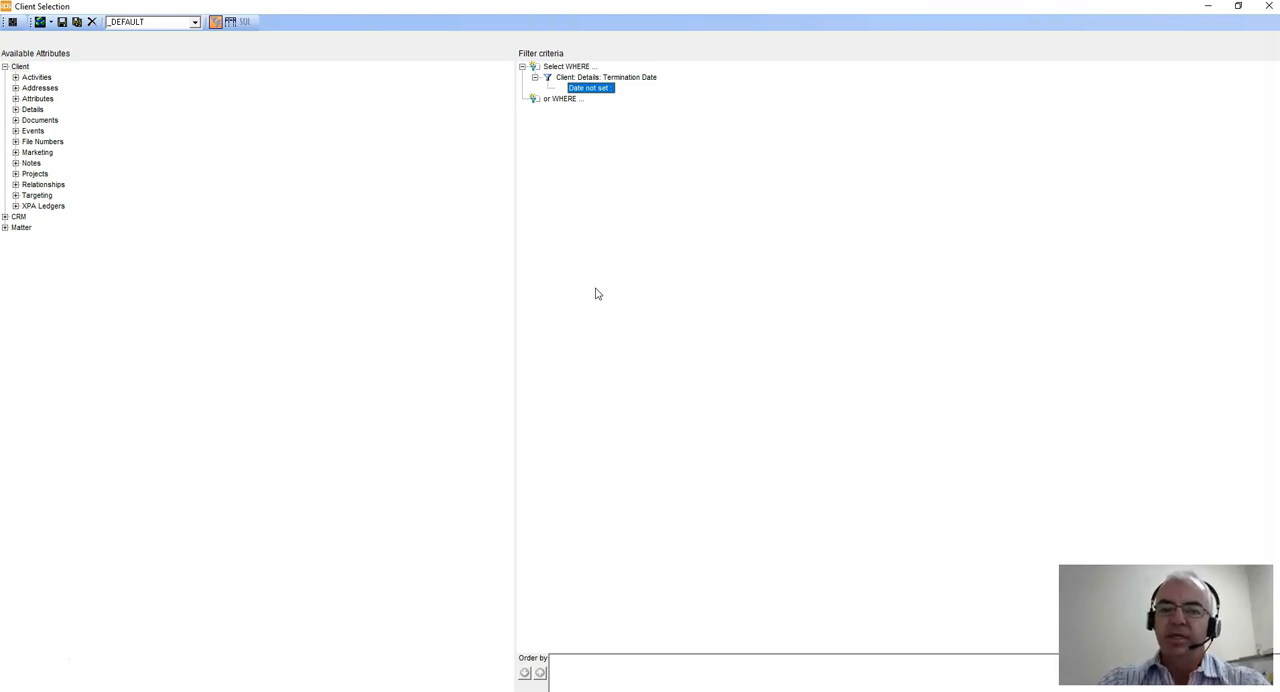
mouse_move(196, 28)
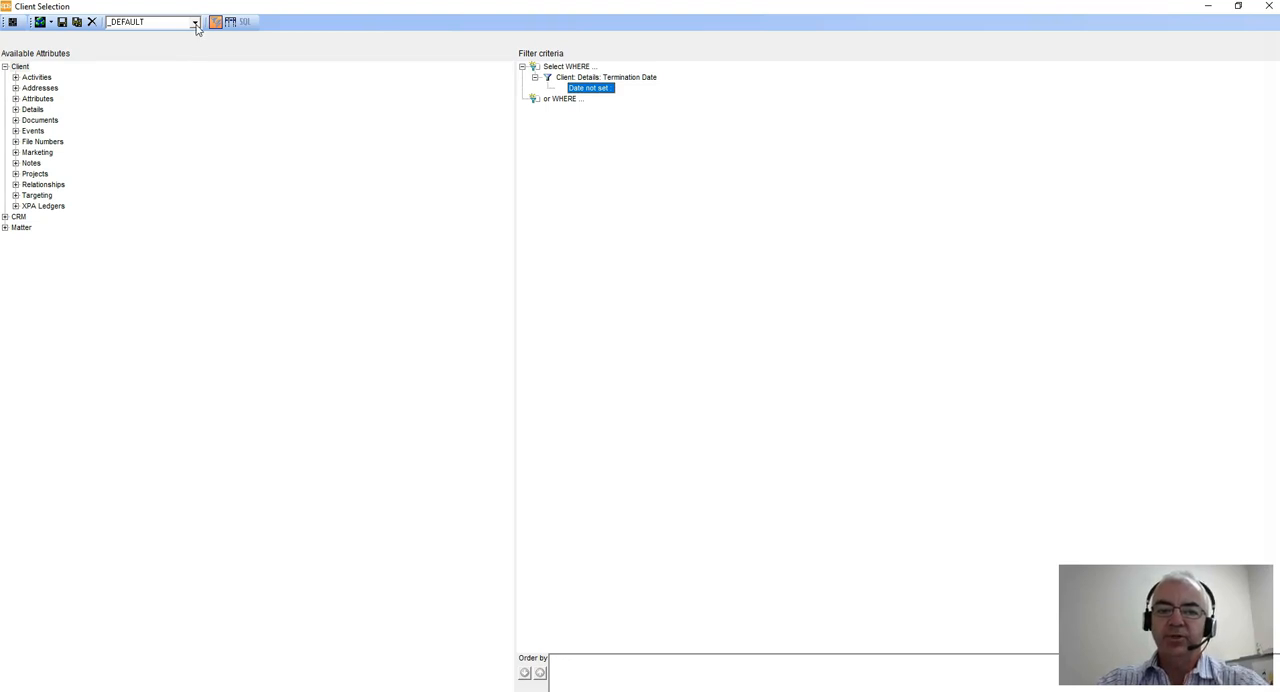
Reload the DEFAULT saved selection from the toolbar dropdown.
click(194, 20)
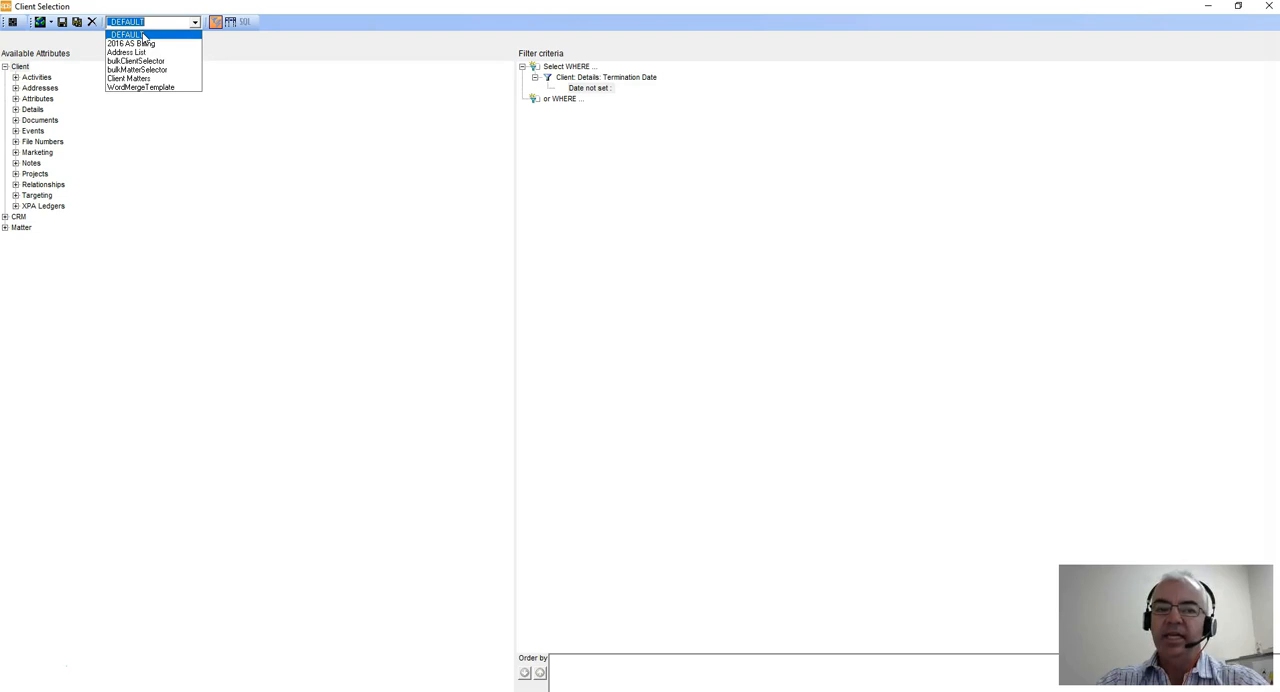
click(124, 34)
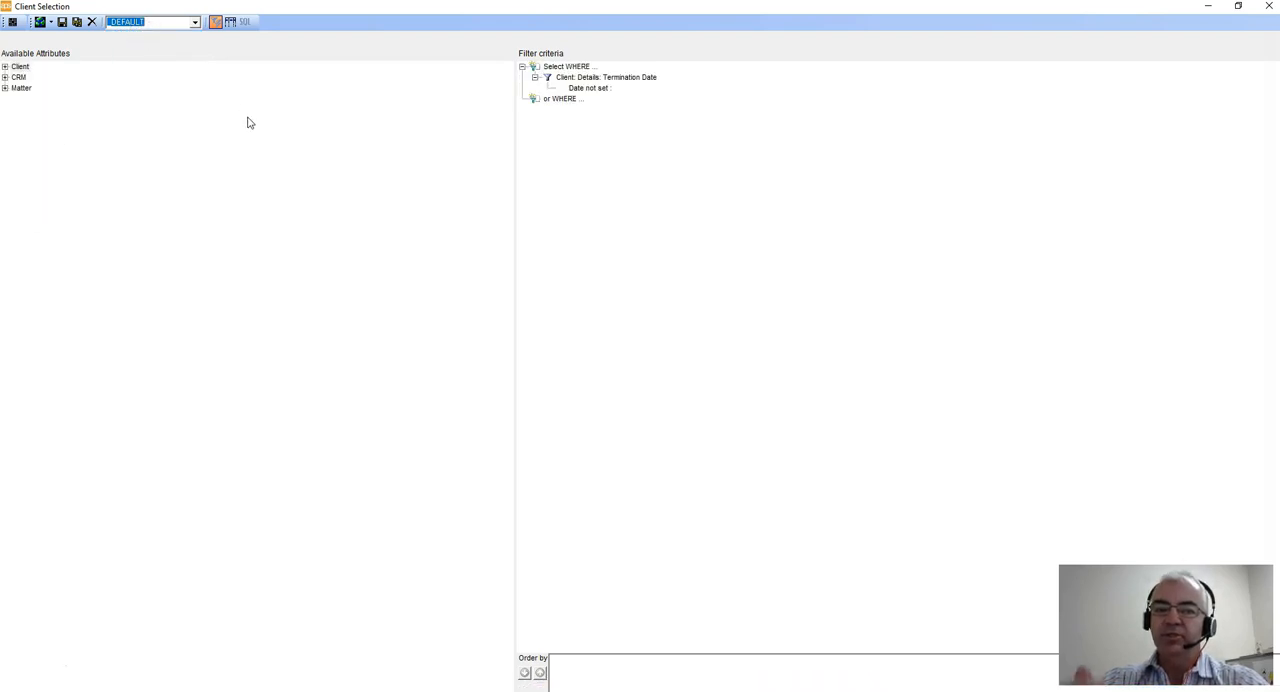
mouse_move(210, 56)
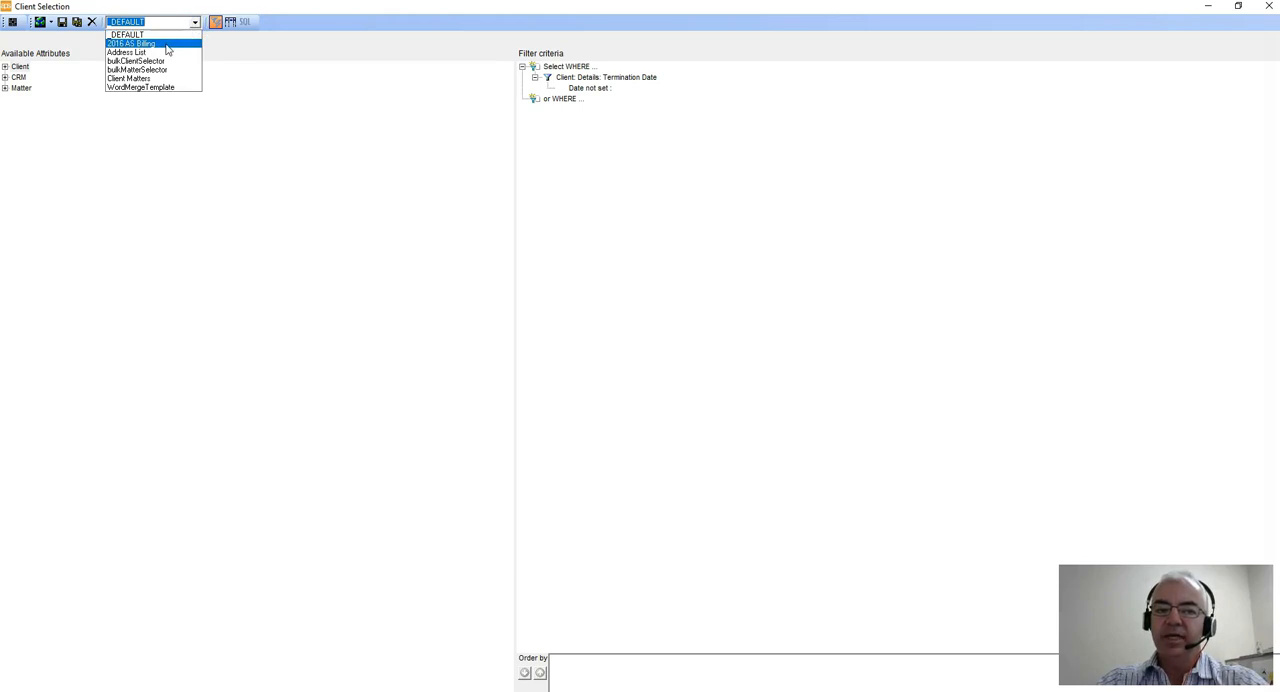
click(152, 22)
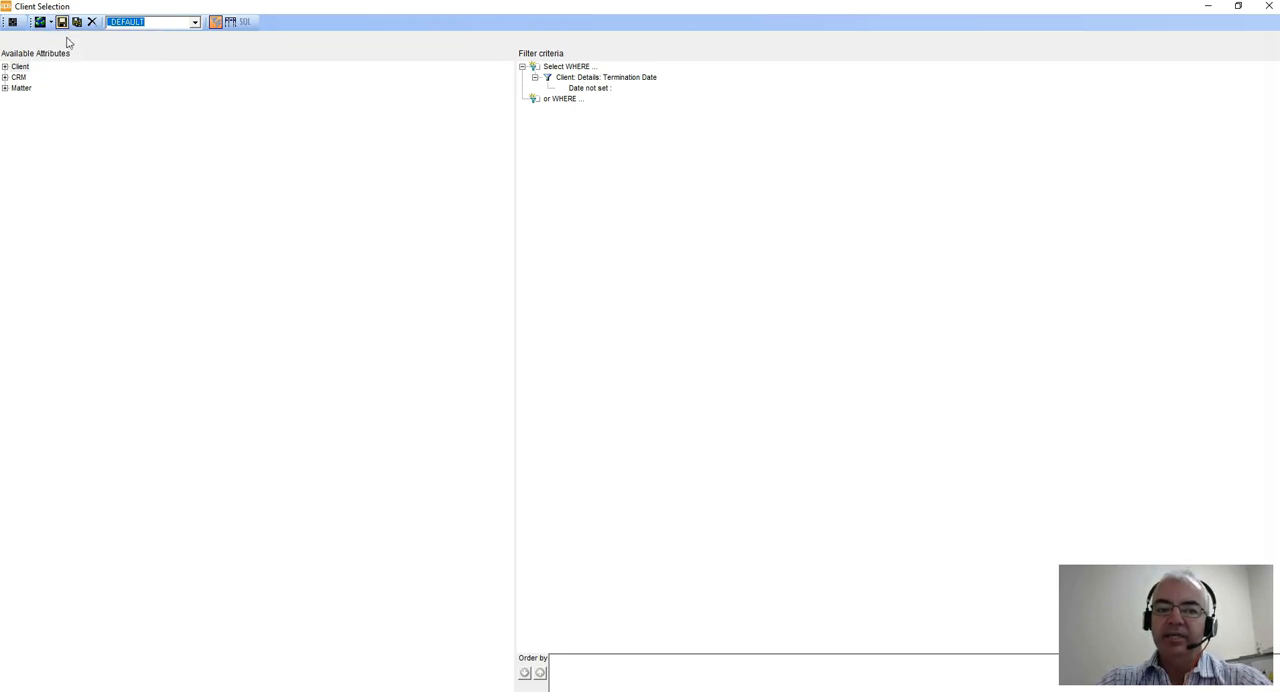
Review the 'Save in Public list' and 'Save in Private list' choices, then expand Client again.
click(50, 20)
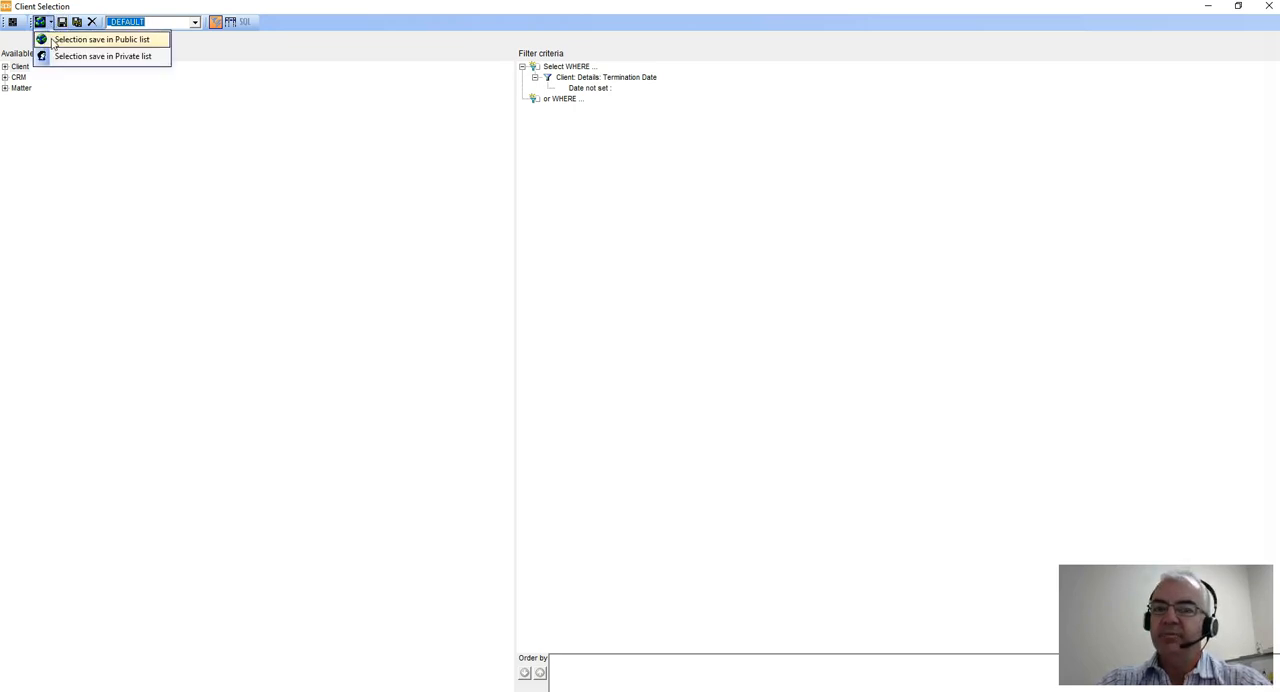
mouse_move(104, 56)
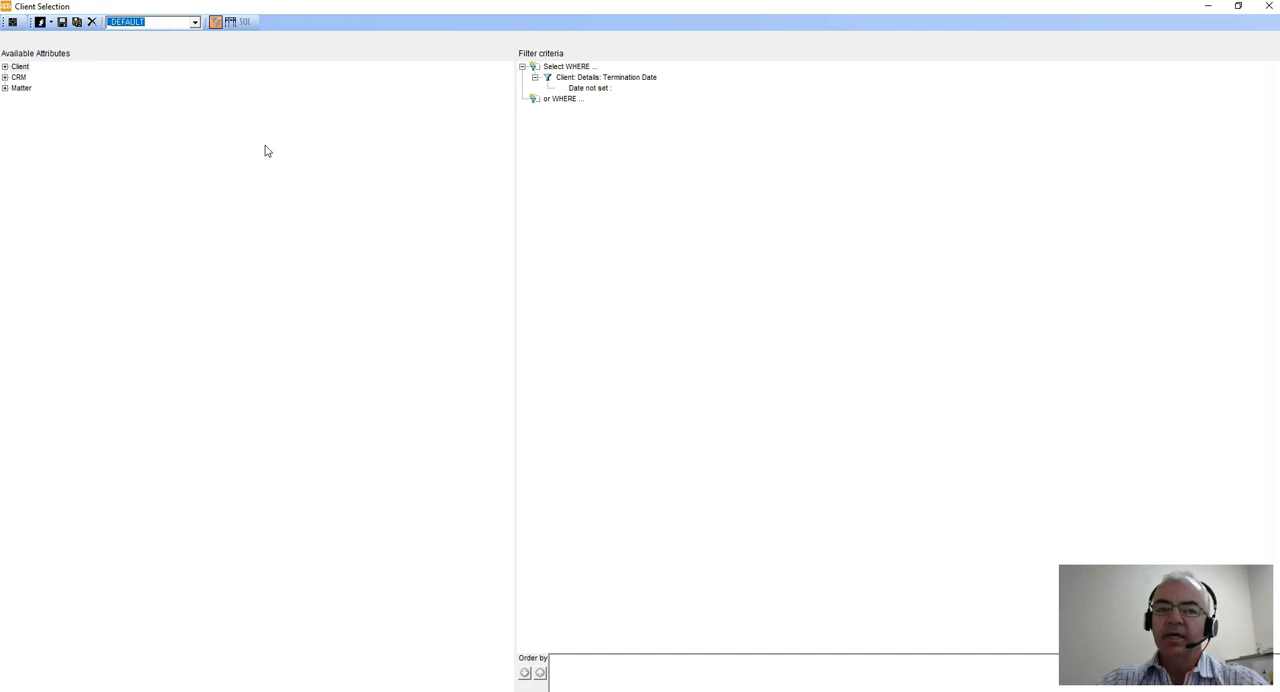
click(6, 66)
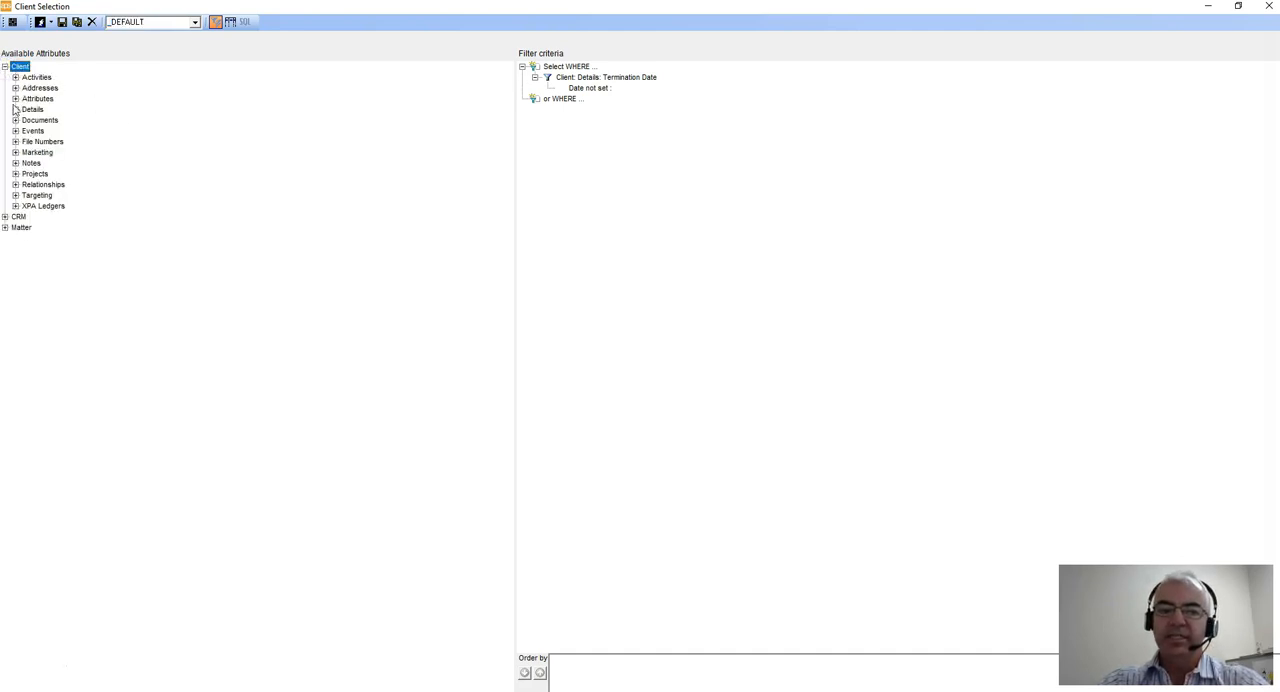
Expand Attributes > Newsletters to list Christmas Card, FBT Update, Tax Update and Tech Talk.
click(16, 98)
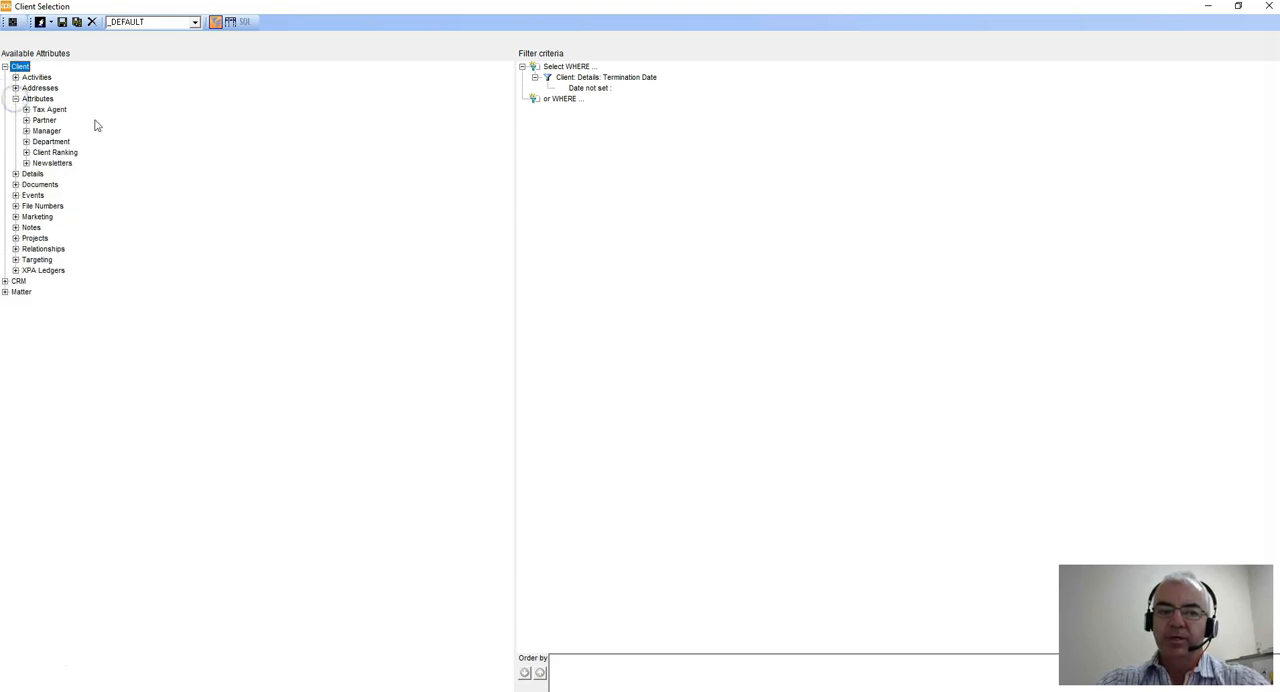
mouse_move(30, 170)
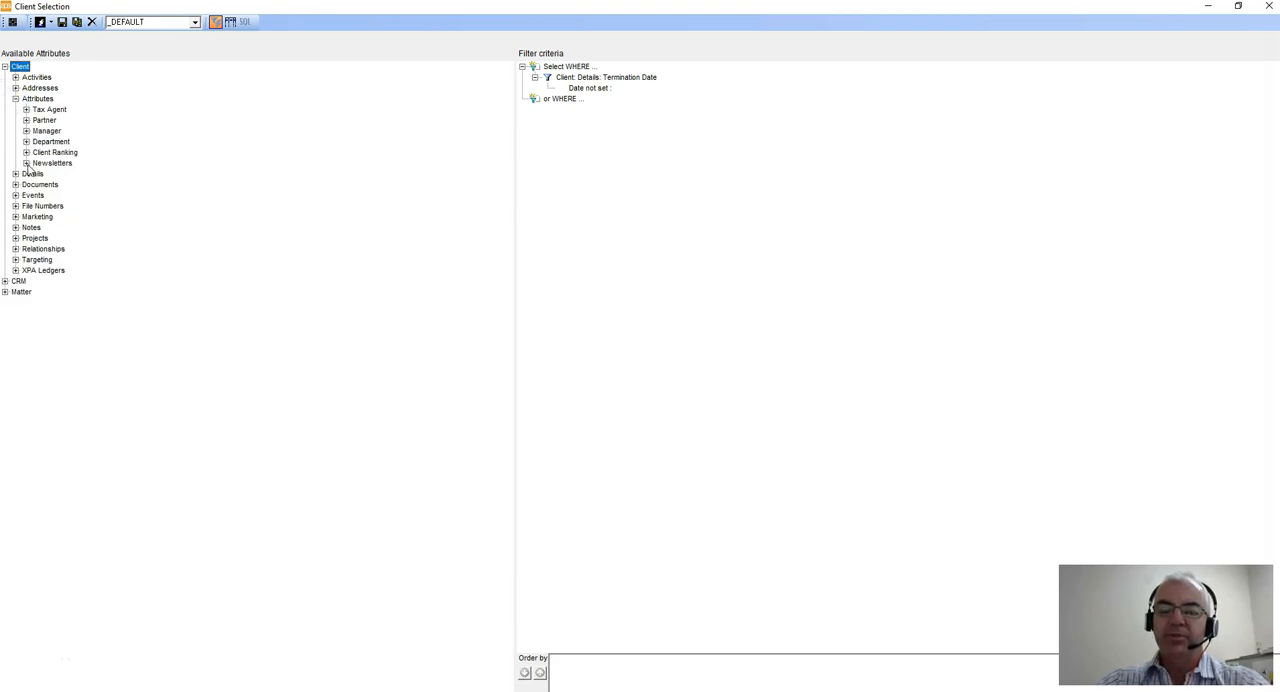
click(16, 164)
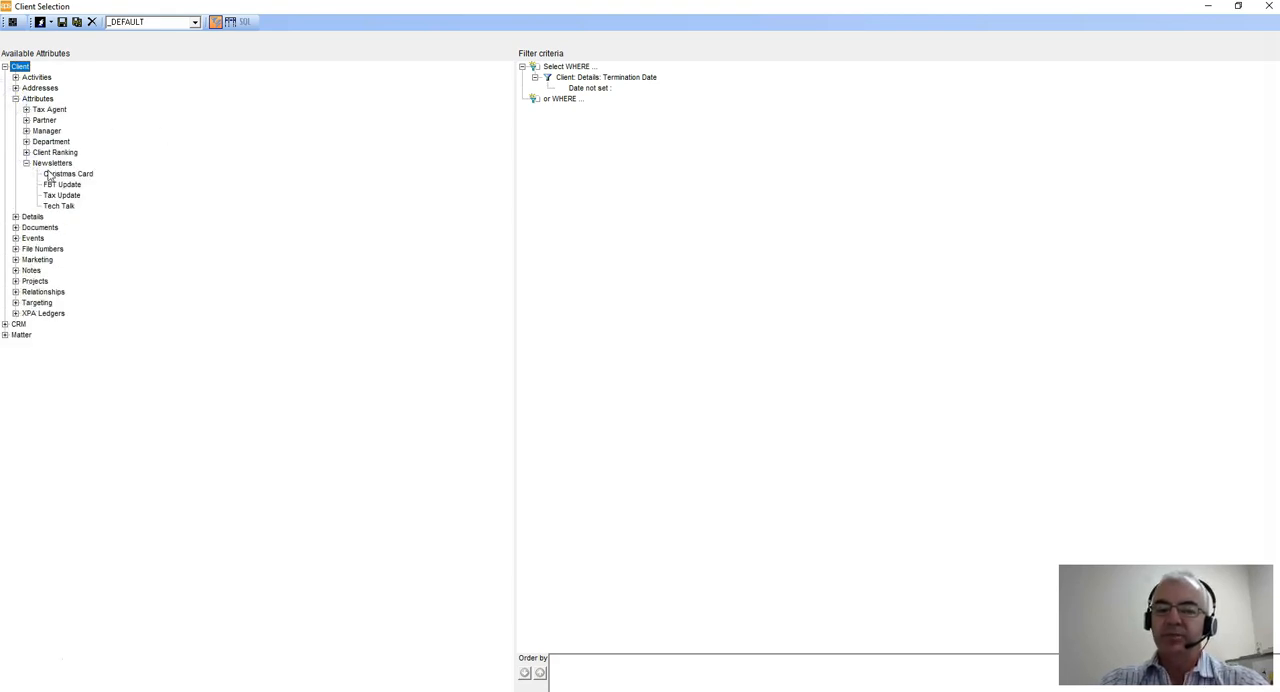
mouse_move(58, 178)
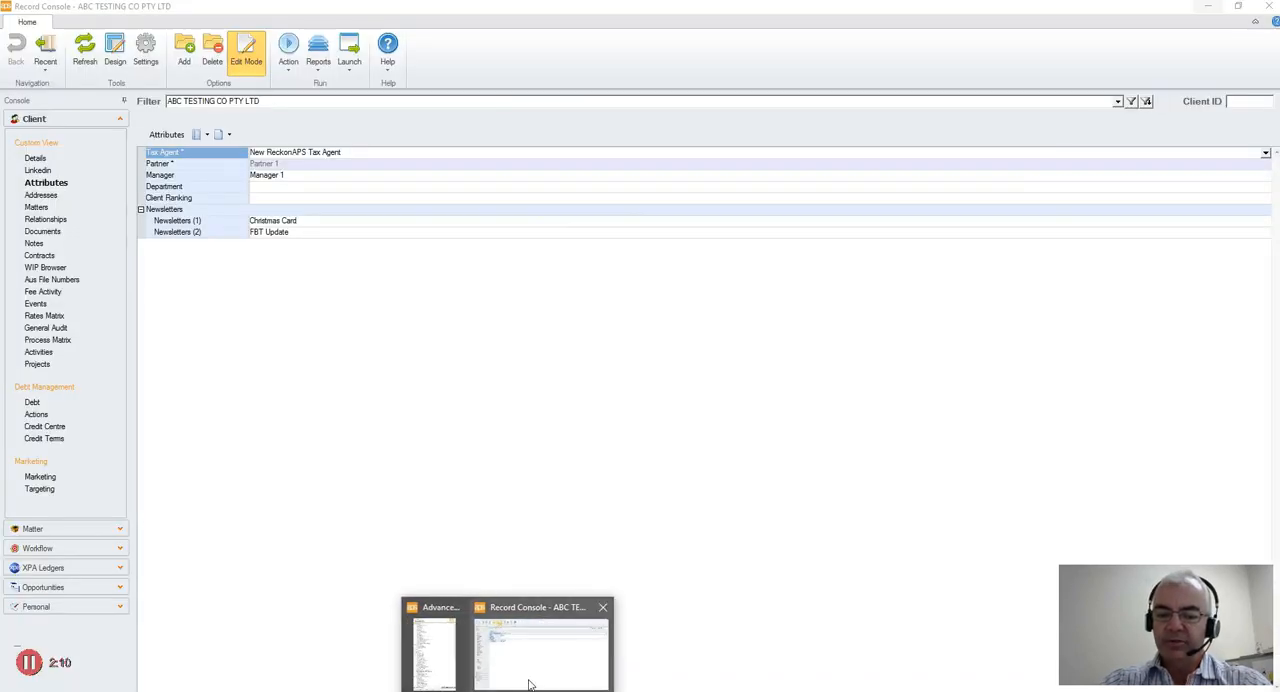
View the client's Christmas Card and FBT Update newsletter entries in Record Console.
click(216, 220)
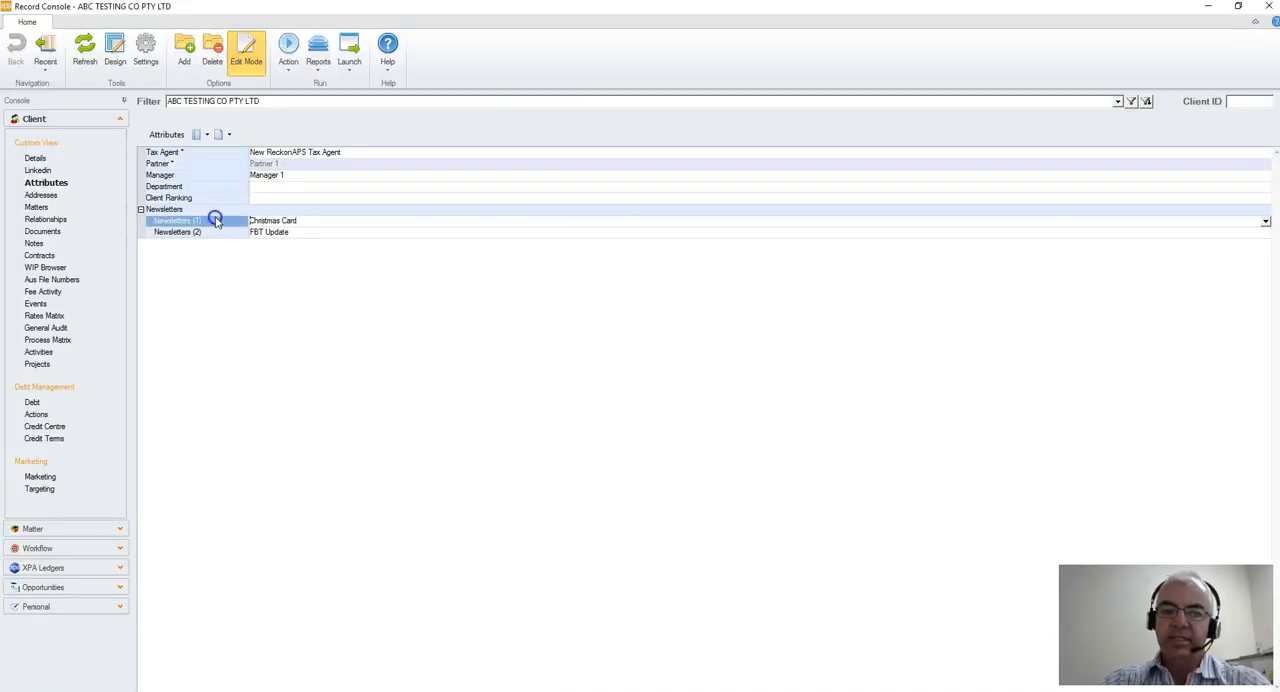
click(176, 232)
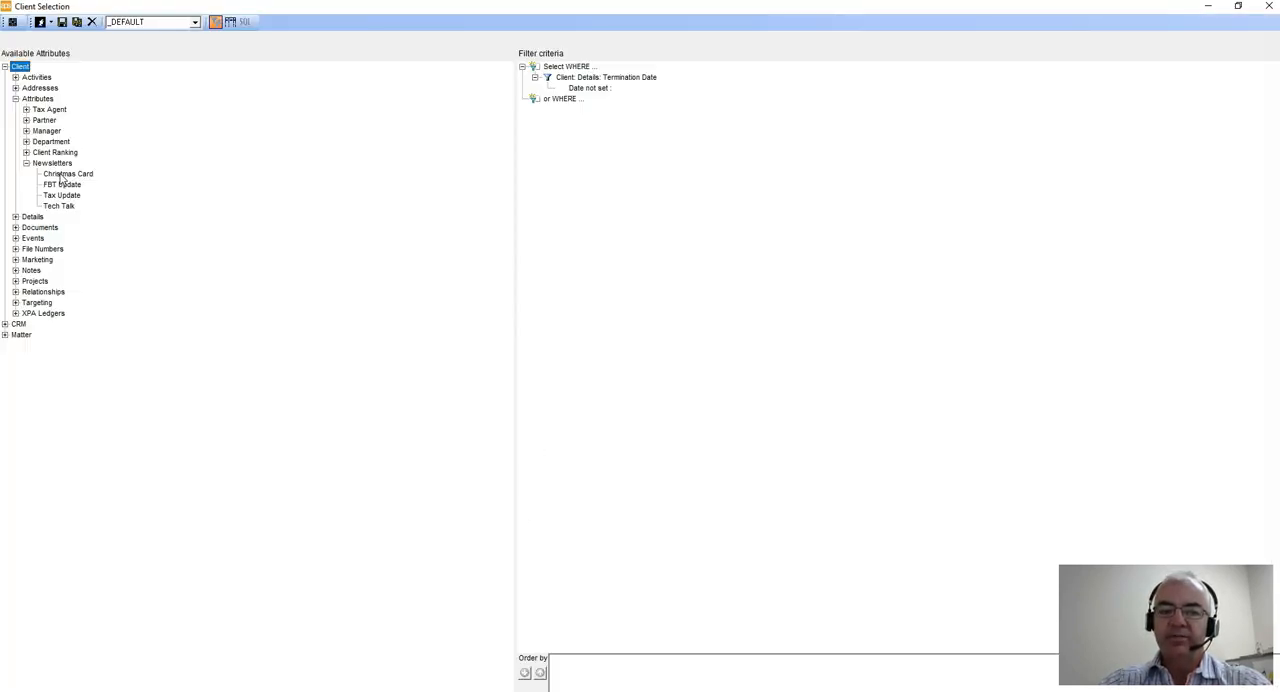
Add a Newsletters 'Exists' condition via Selection Properties and confirm it.
click(68, 172)
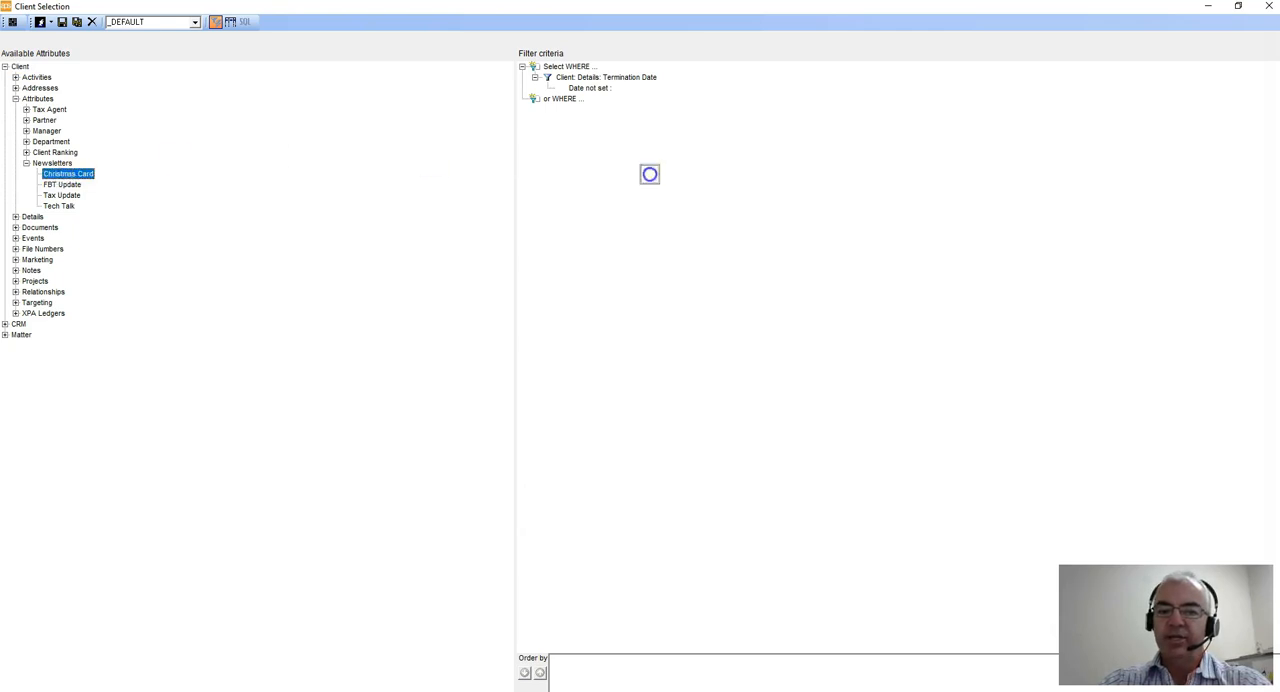
double_click(68, 172)
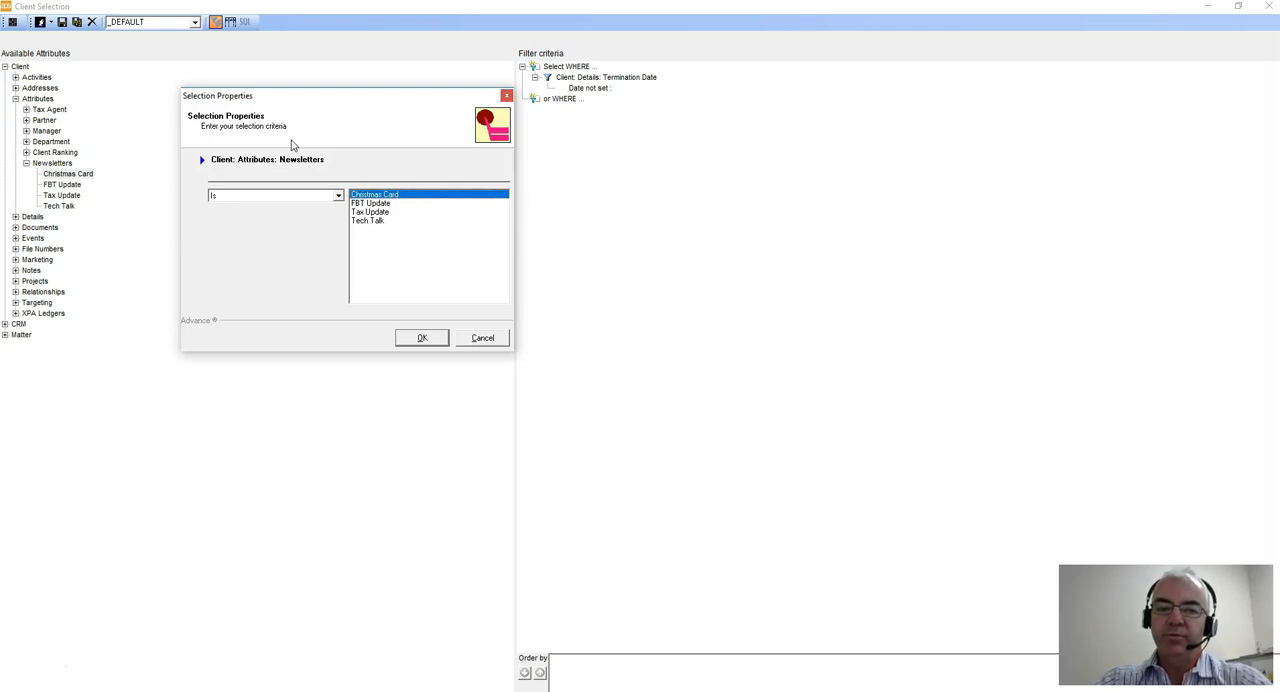
click(338, 196)
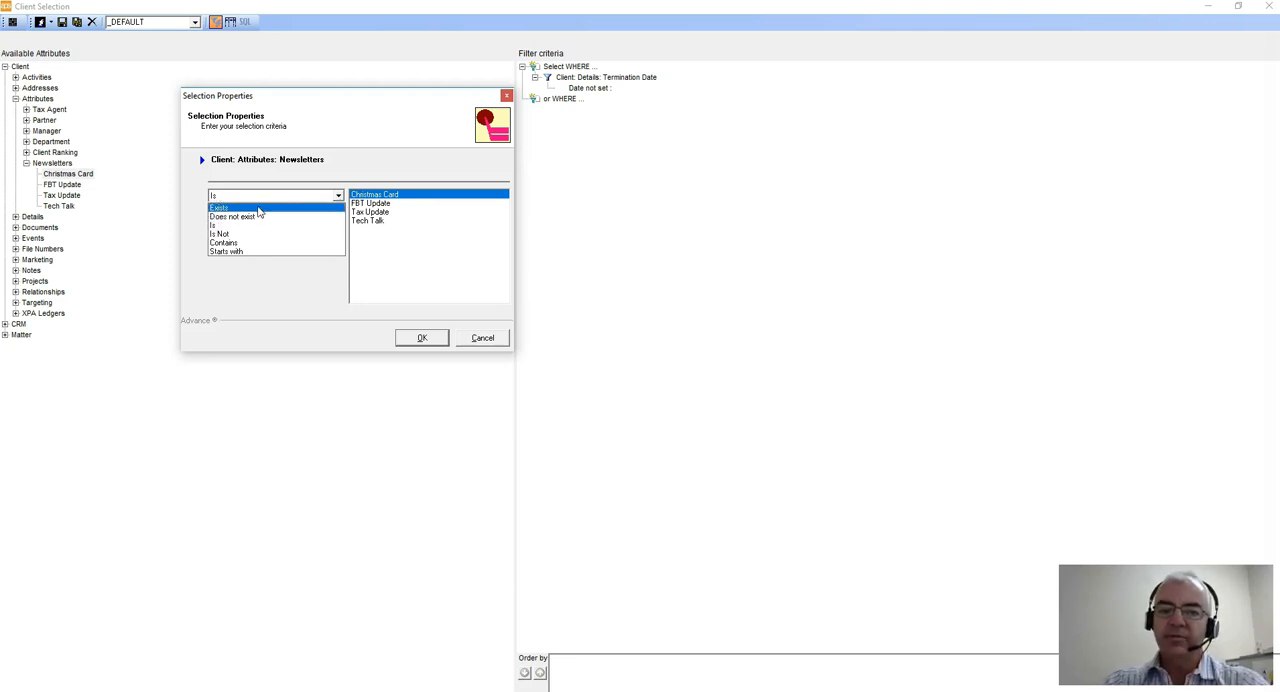
click(218, 208)
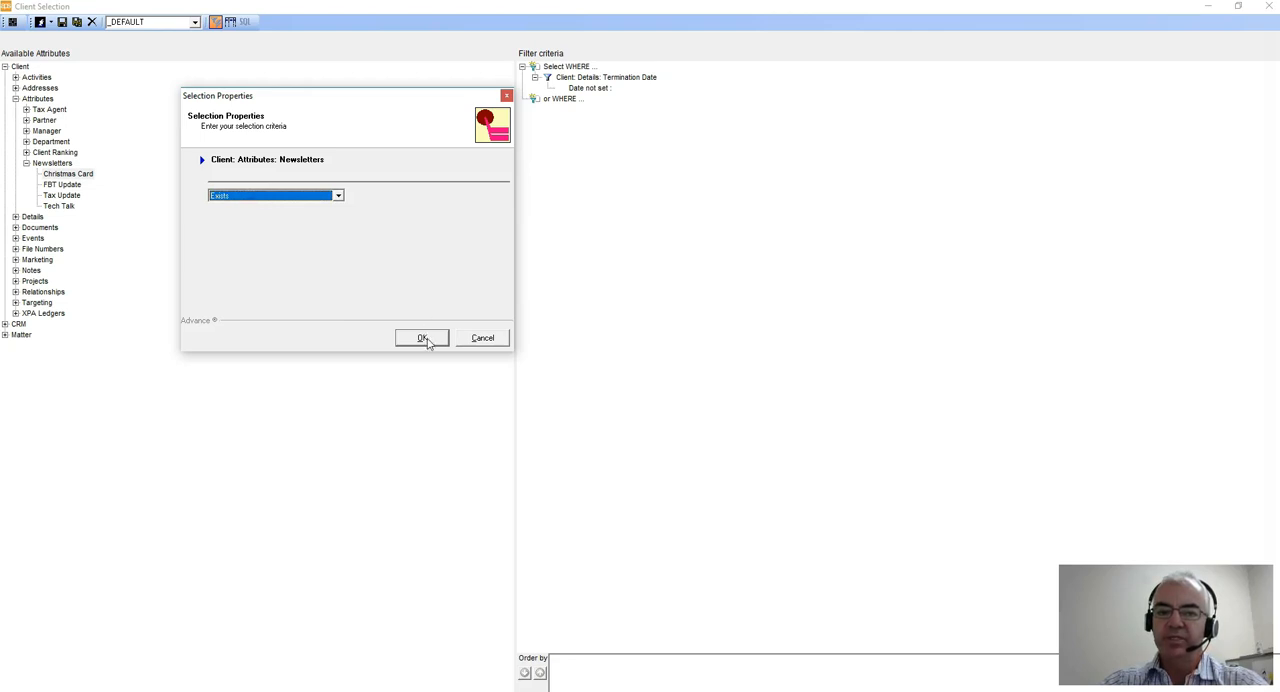
click(420, 336)
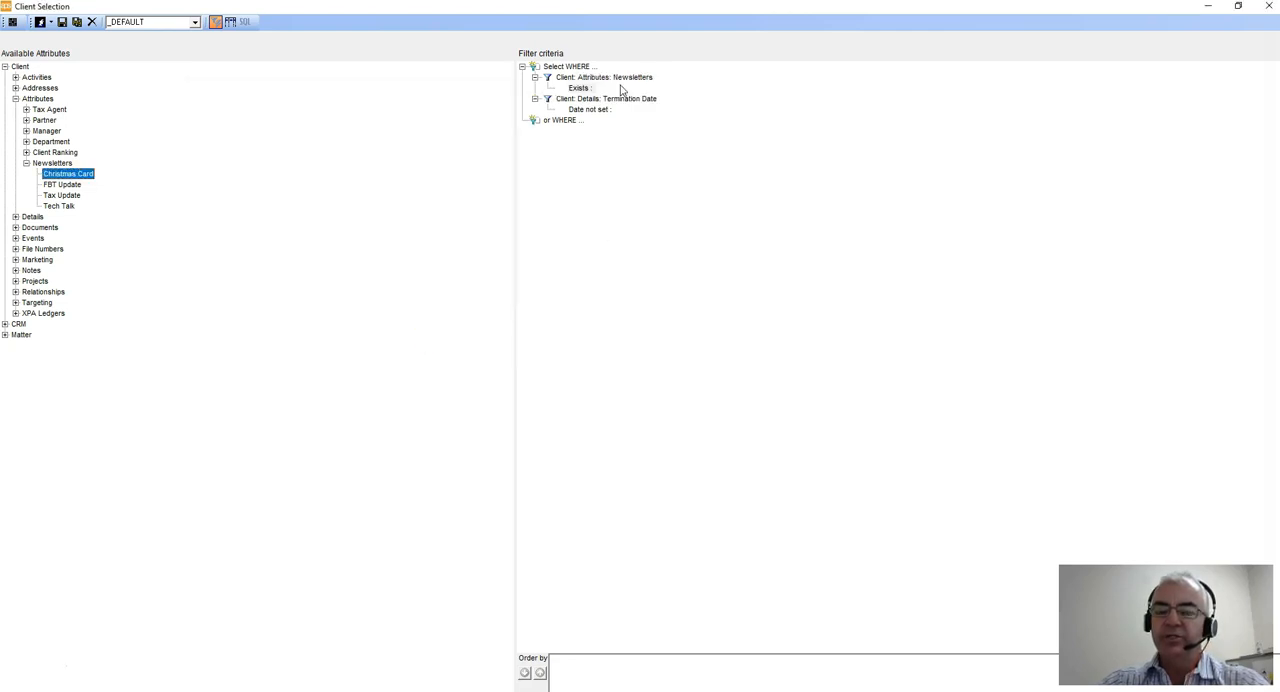
mouse_move(610, 228)
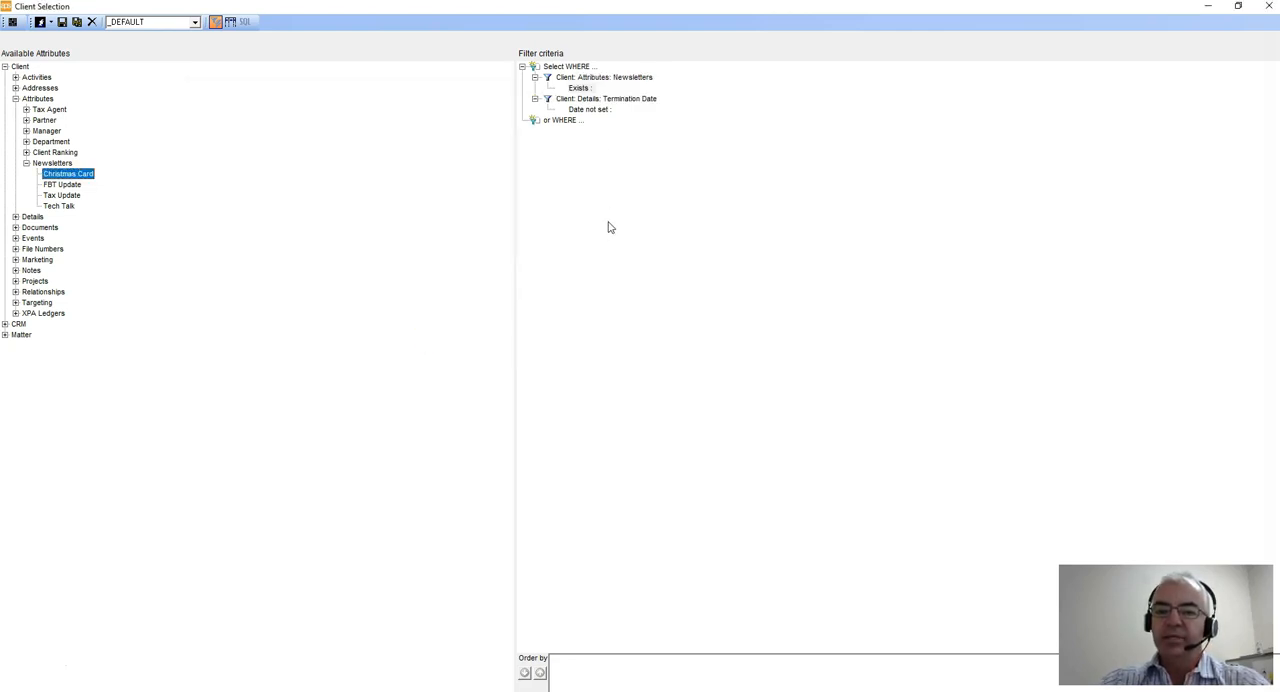
mouse_move(536, 500)
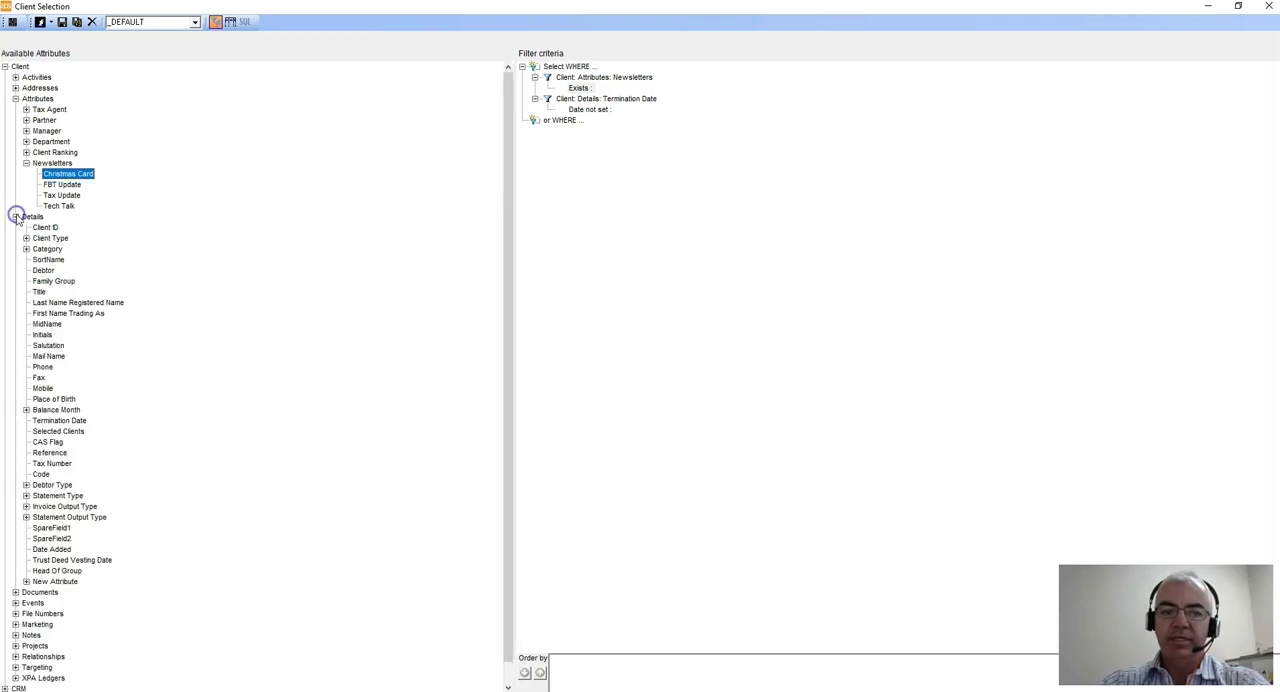
Review the Termination Date condition's operator options and cancel without changes.
click(16, 216)
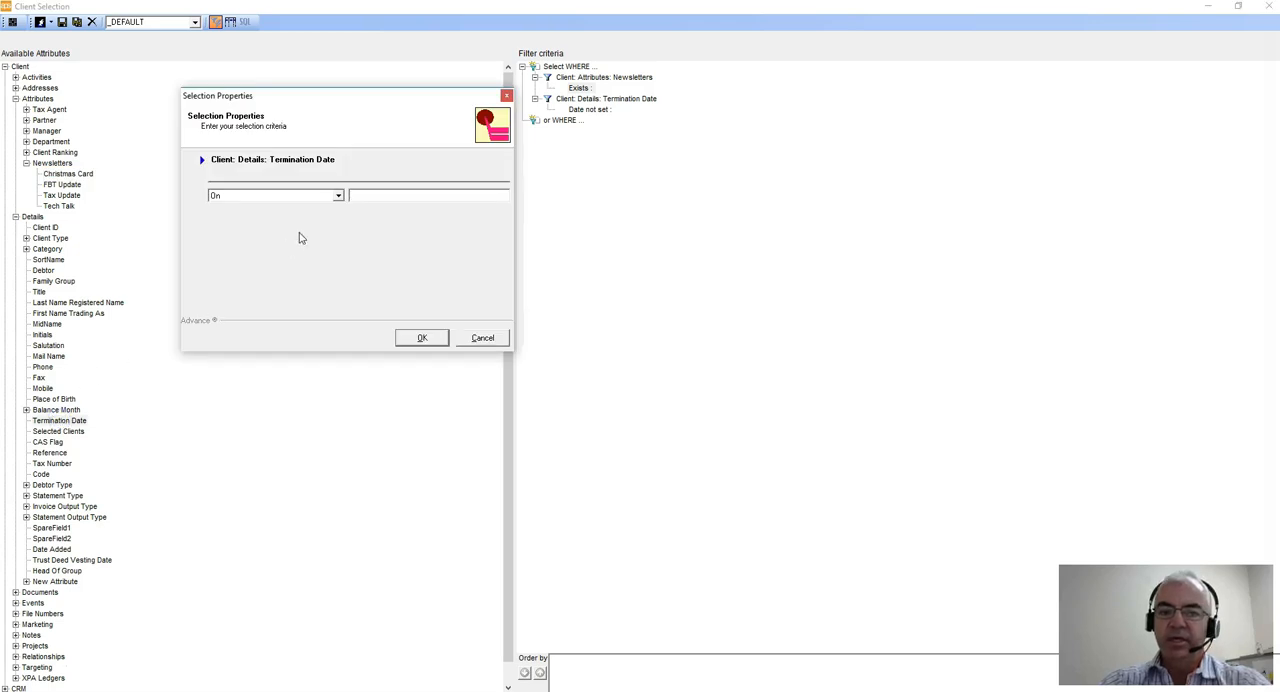
click(338, 196)
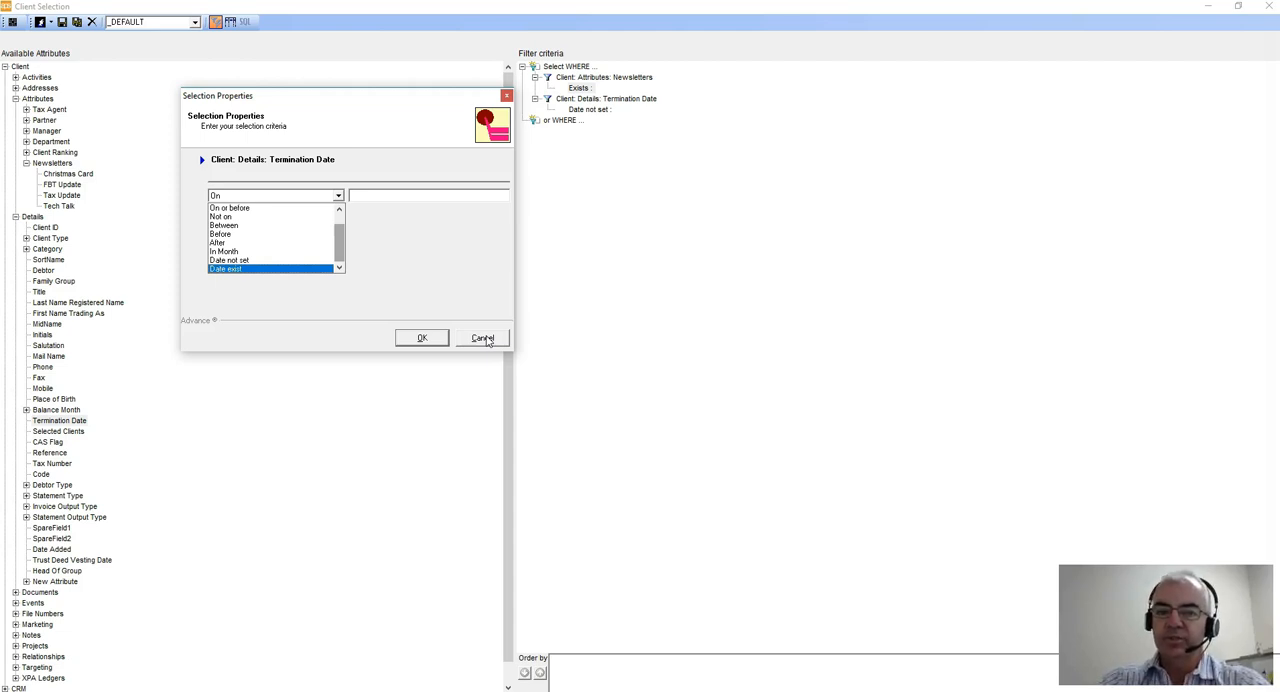
click(482, 336)
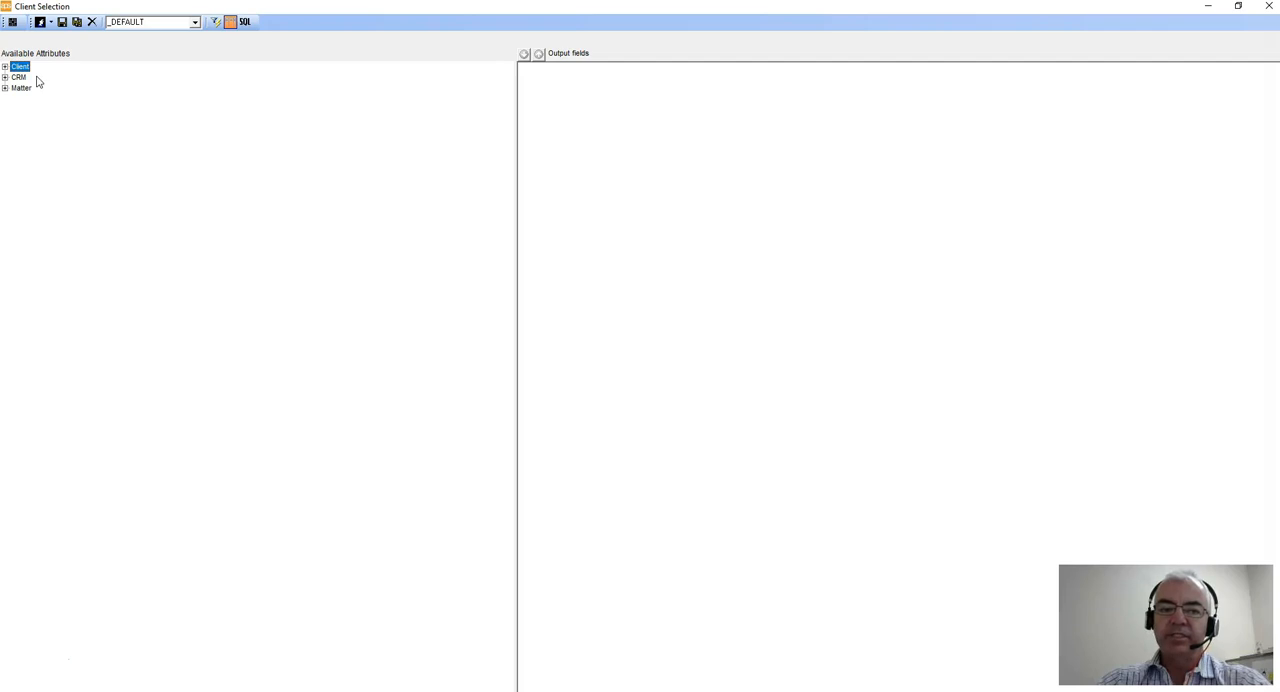
Add SortName, Newsletters and Client ID as output fields from Details and Attributes.
click(4, 66)
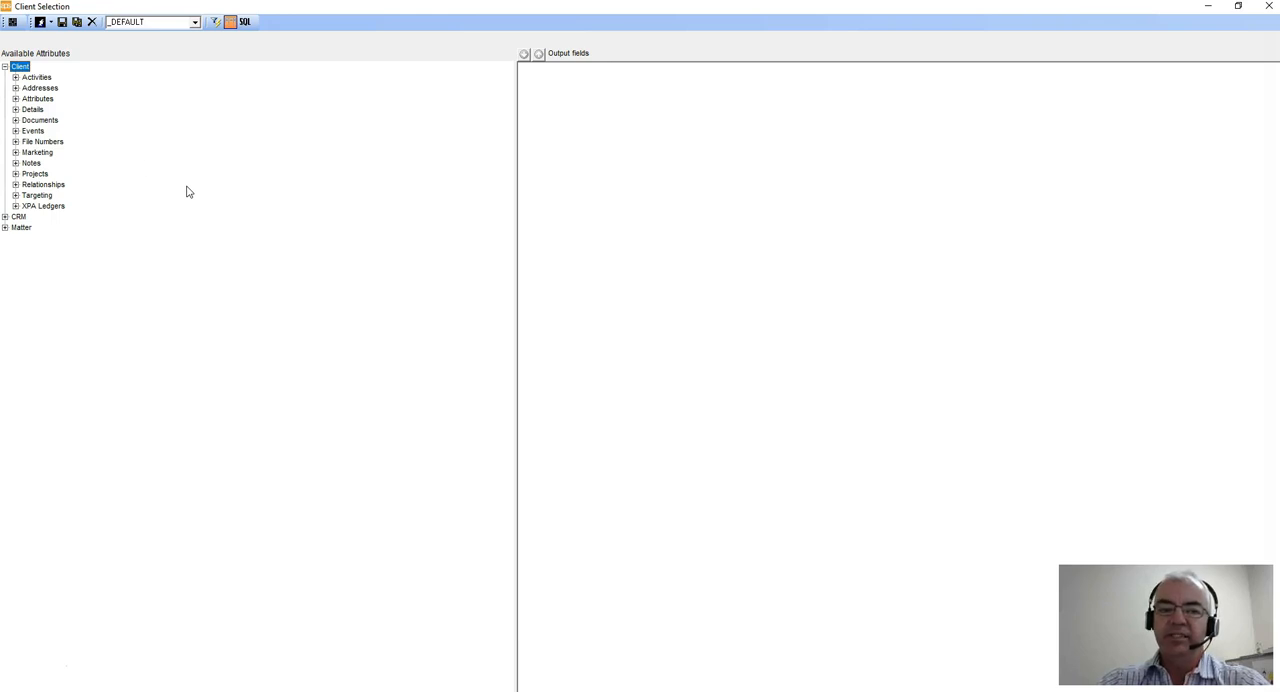
mouse_move(16, 114)
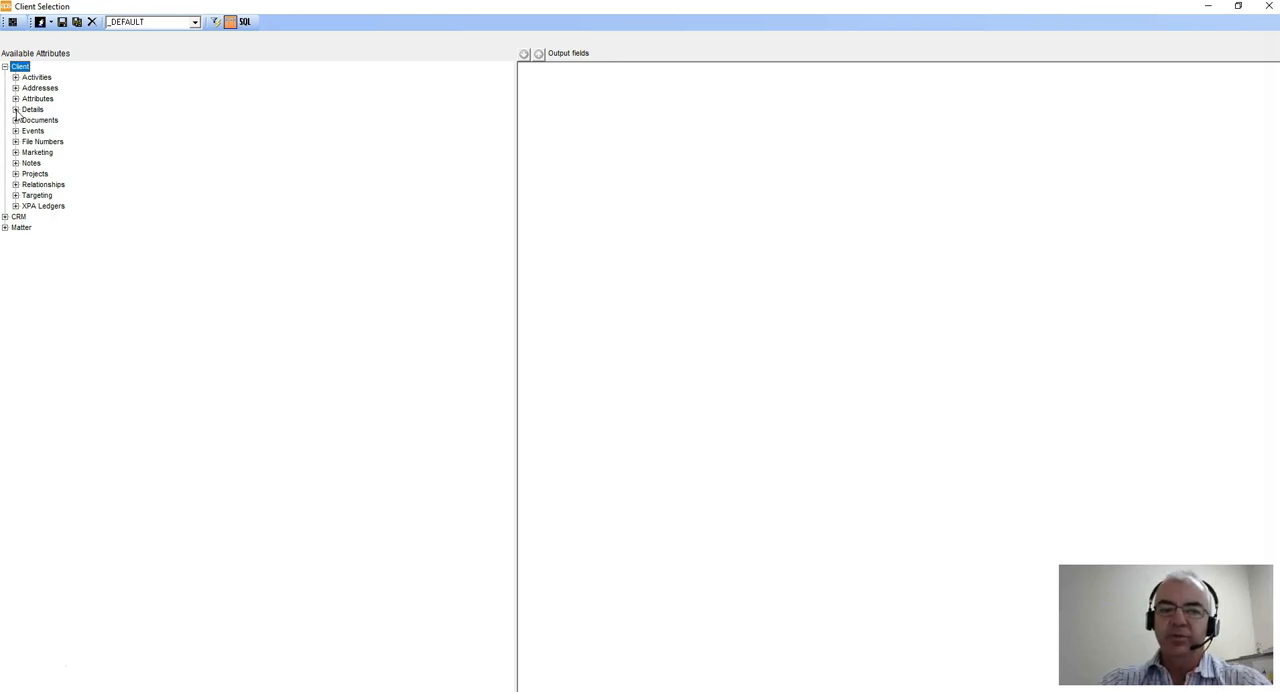
click(16, 108)
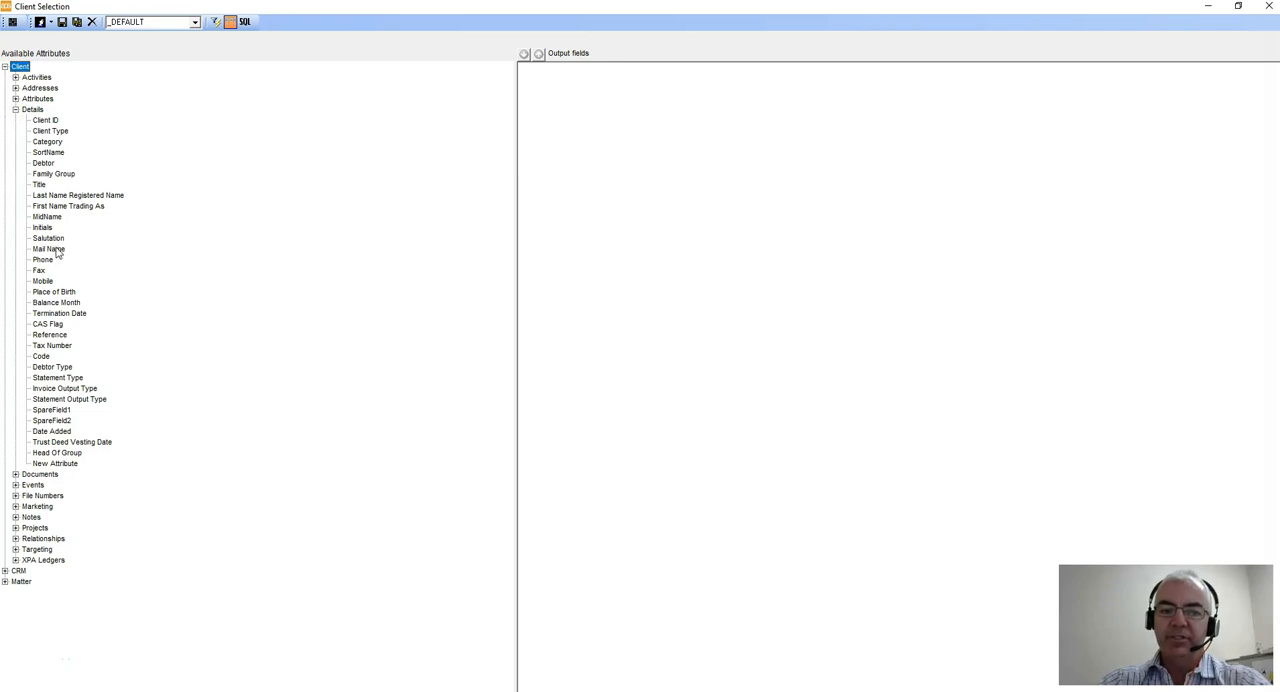
mouse_move(60, 300)
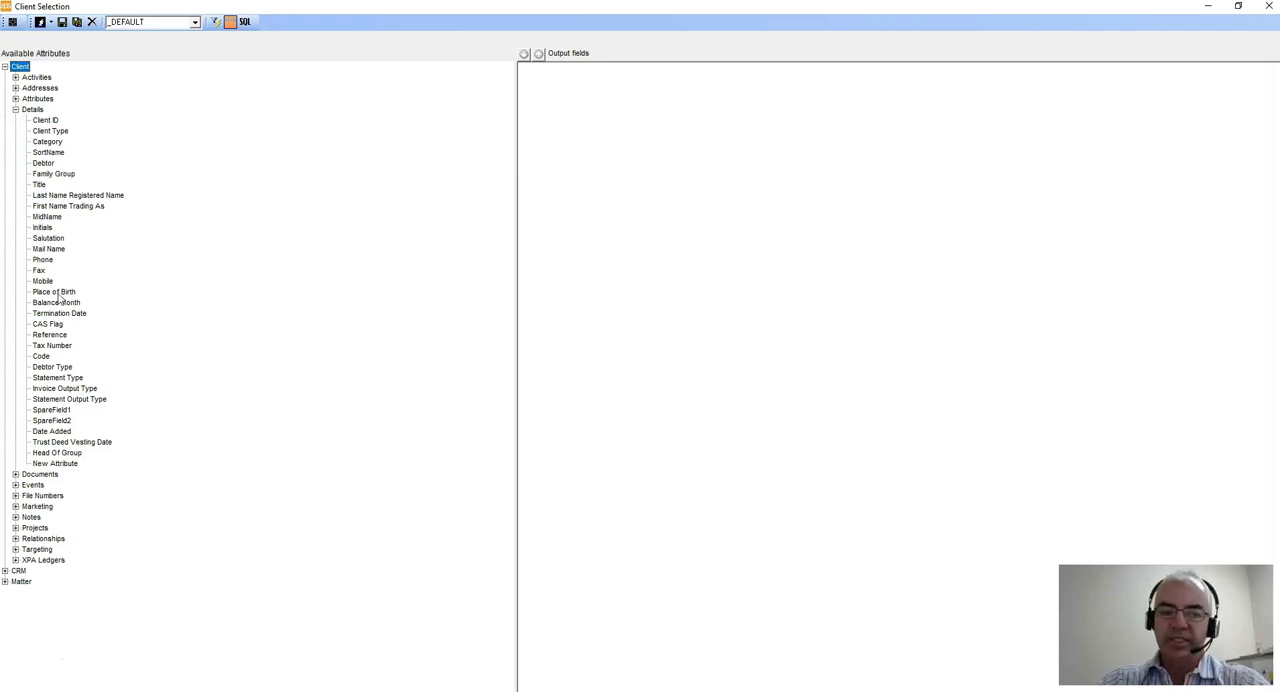
mouse_move(50, 240)
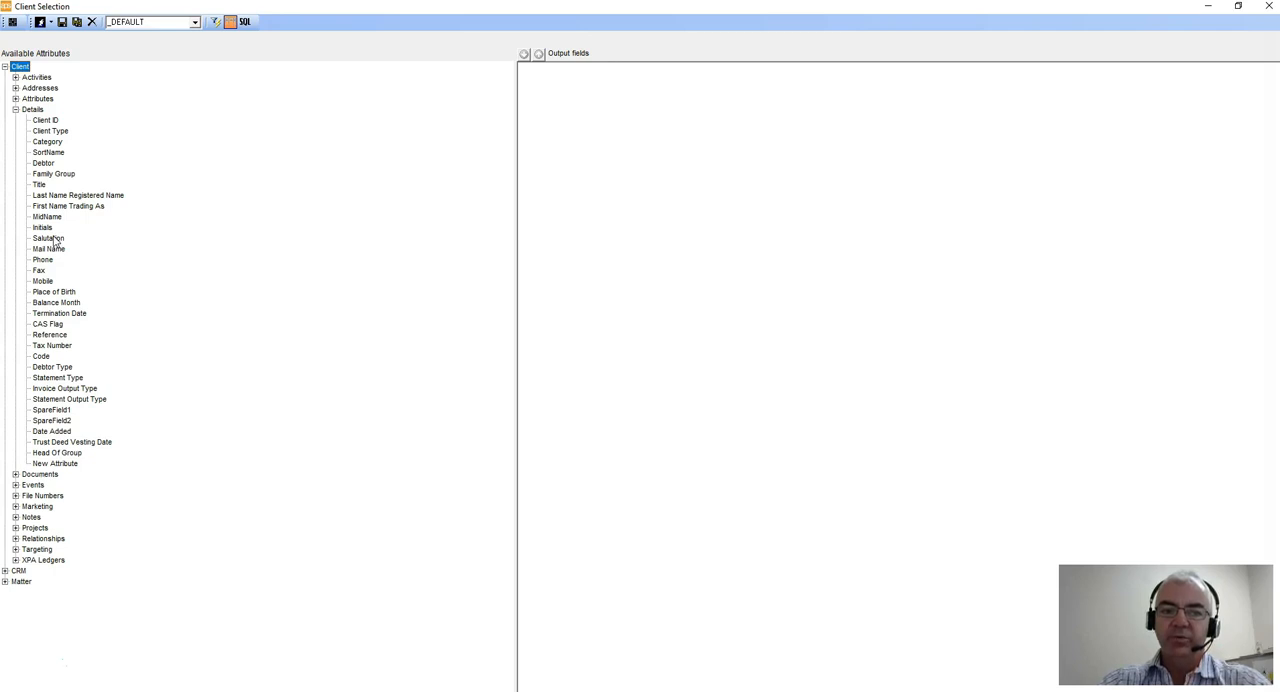
double_click(48, 152)
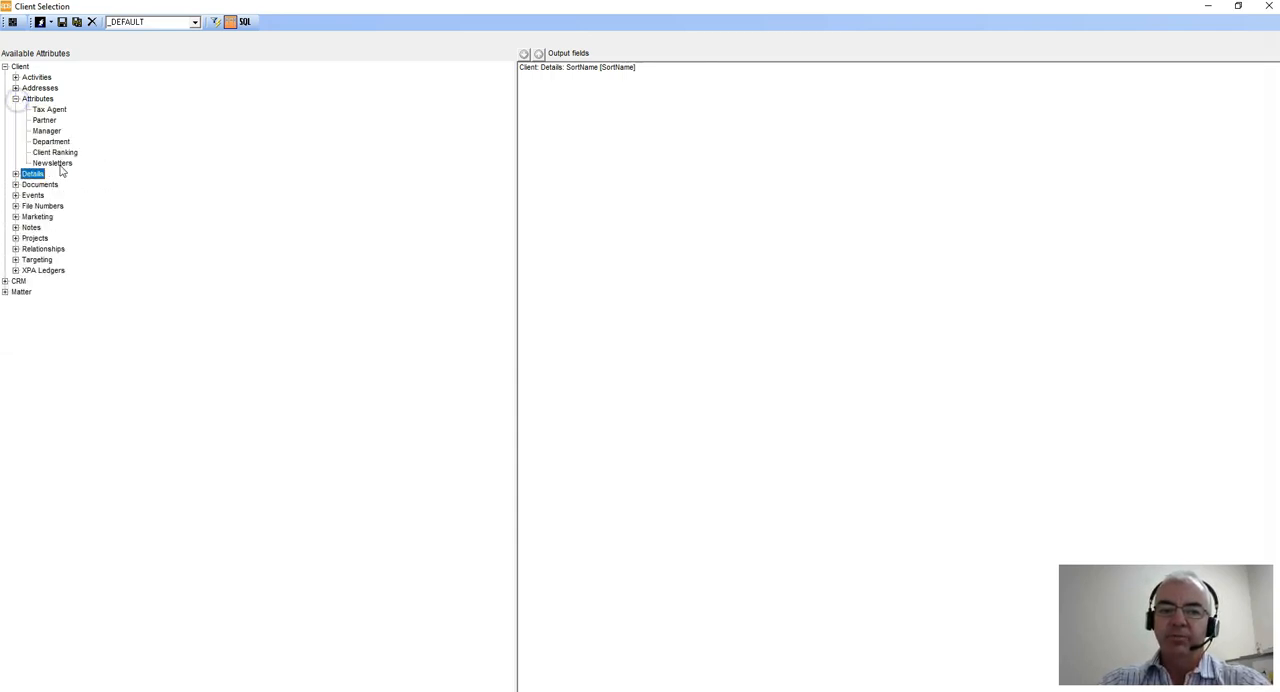
double_click(52, 164)
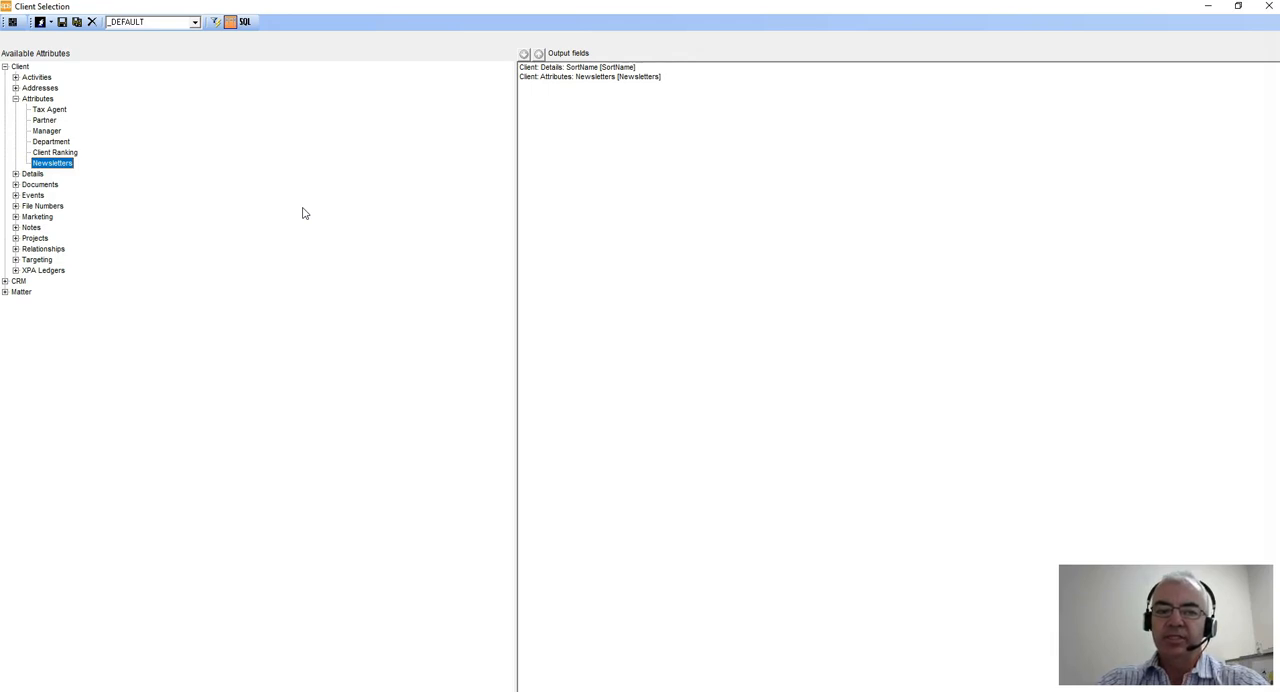
click(16, 172)
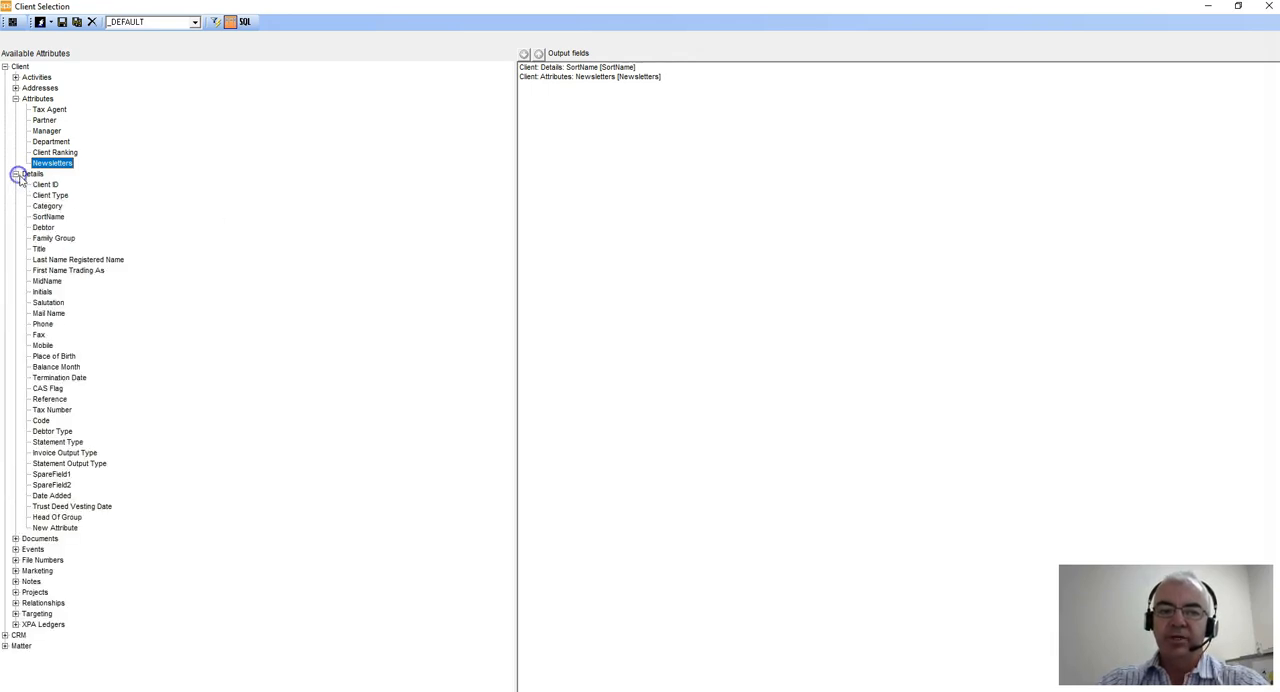
double_click(44, 184)
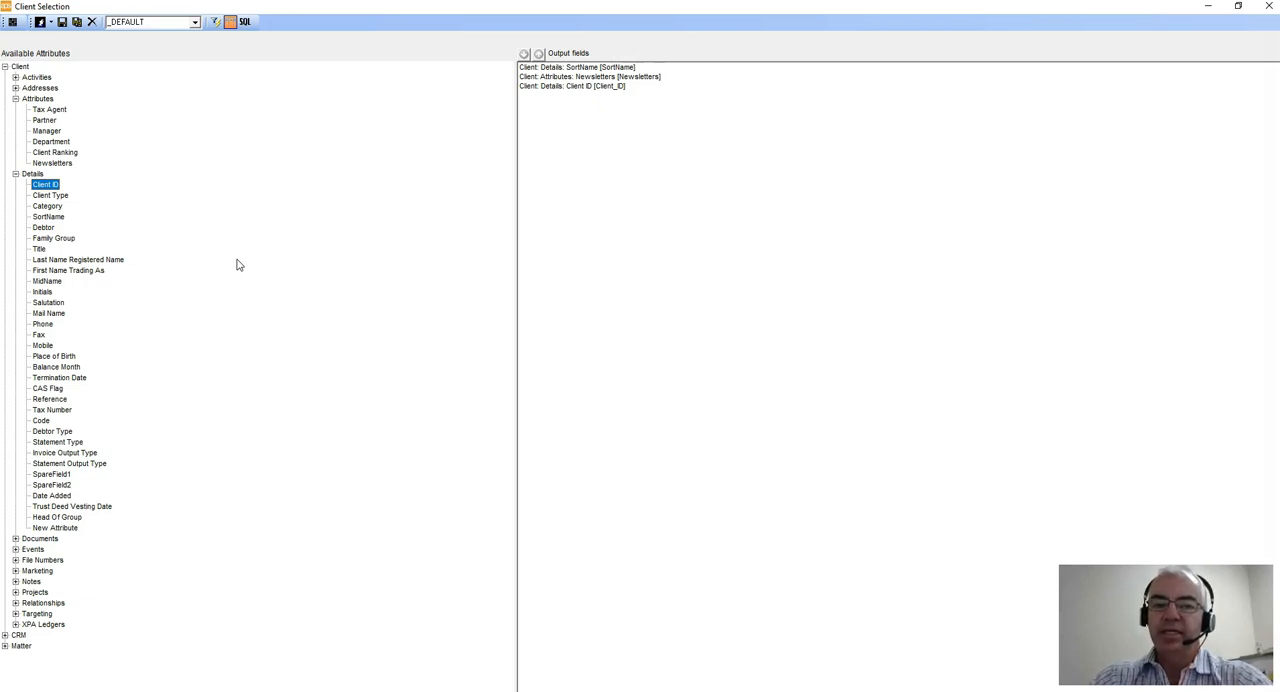
mouse_move(628, 180)
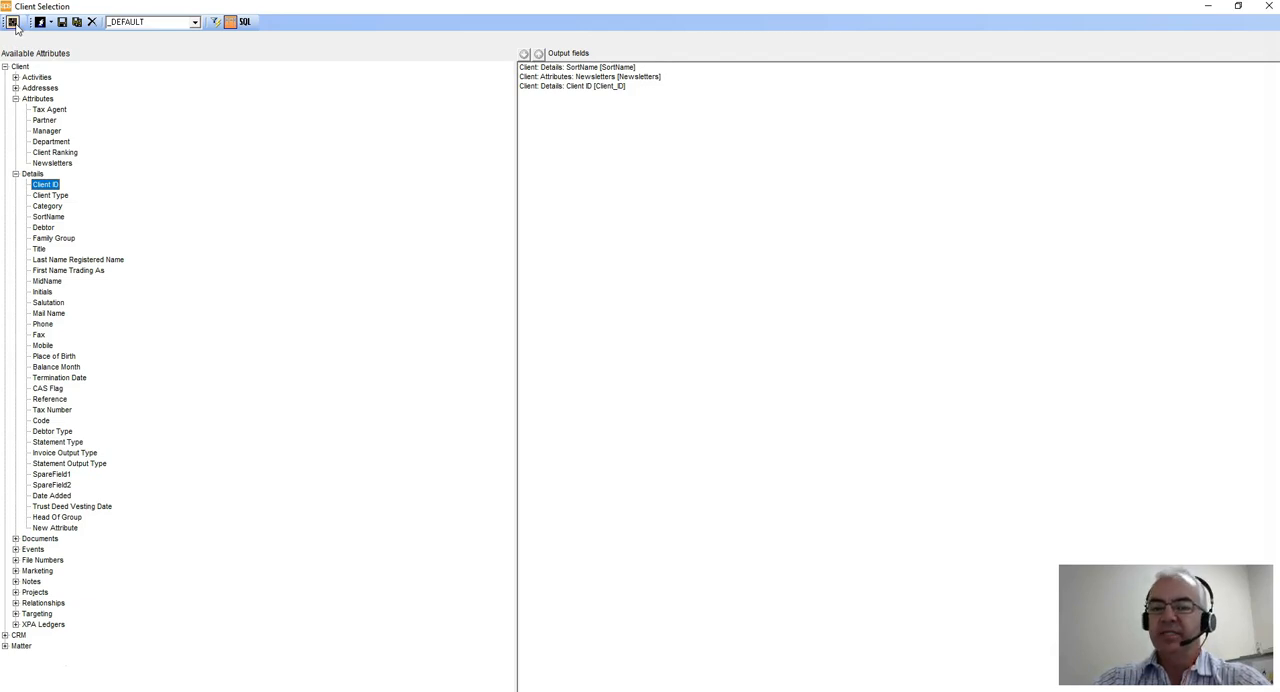
click(12, 20)
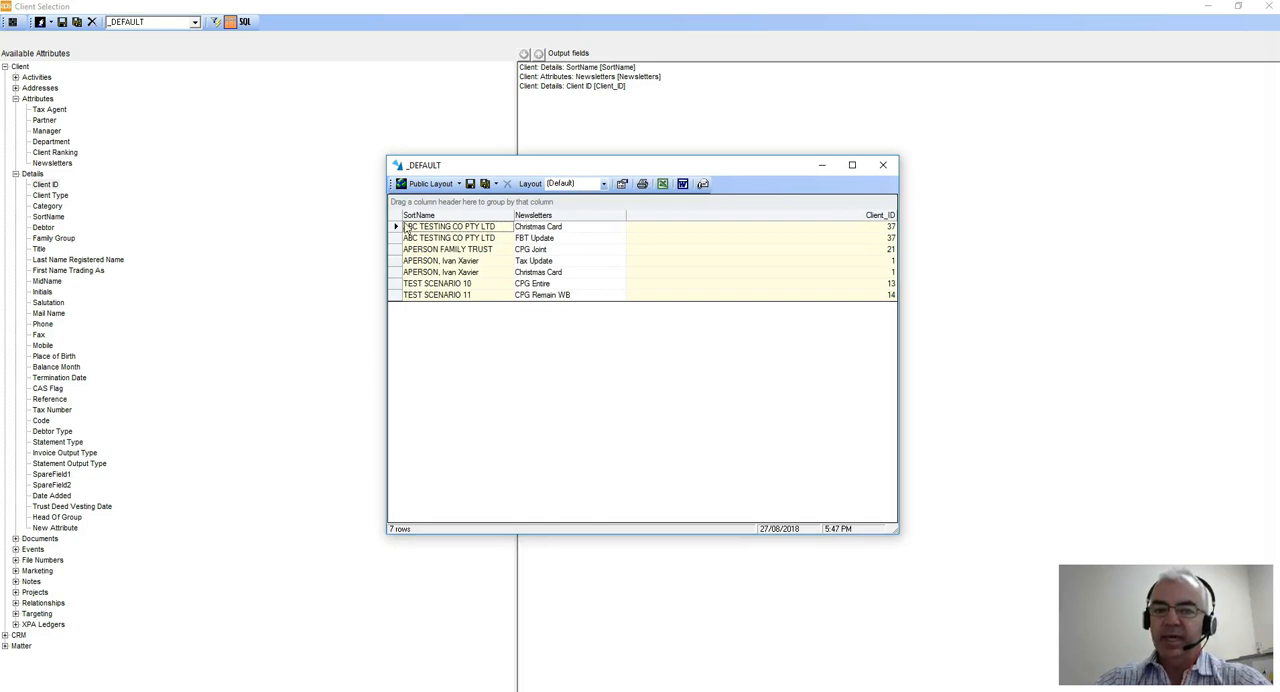
click(852, 164)
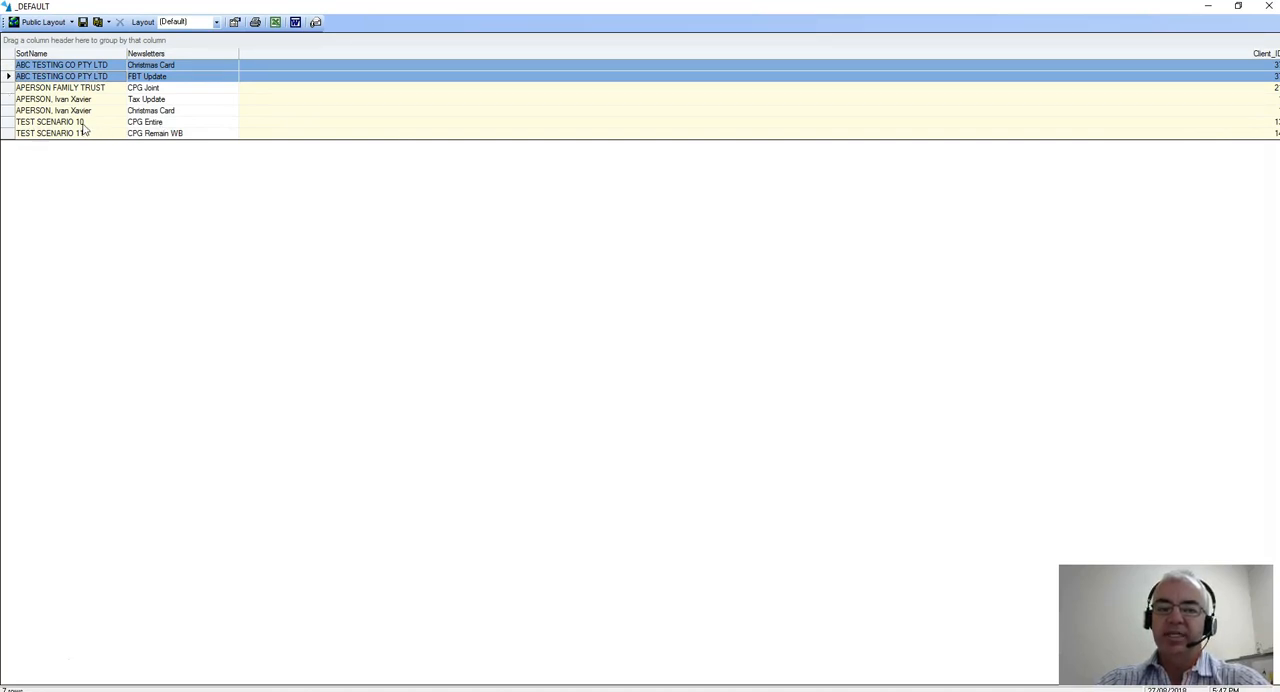
mouse_move(360, 232)
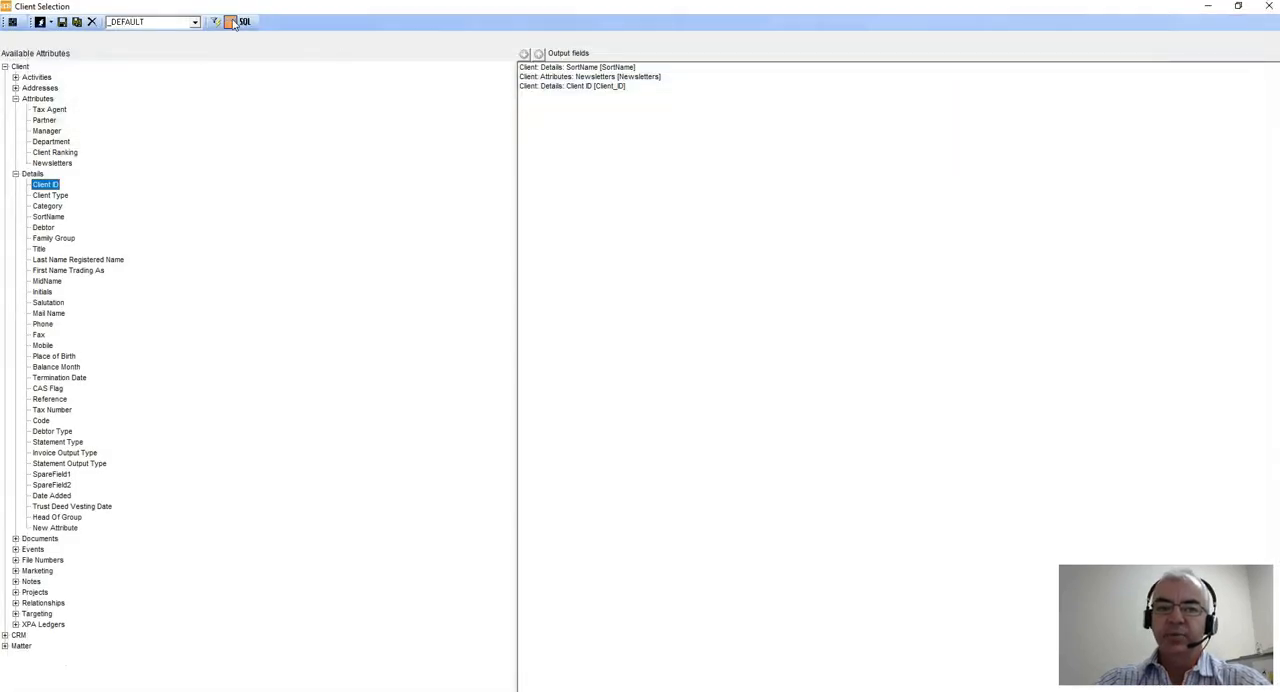
Change the Newsletters condition from 'Exists' to 'Is Christmas Card'.
click(214, 20)
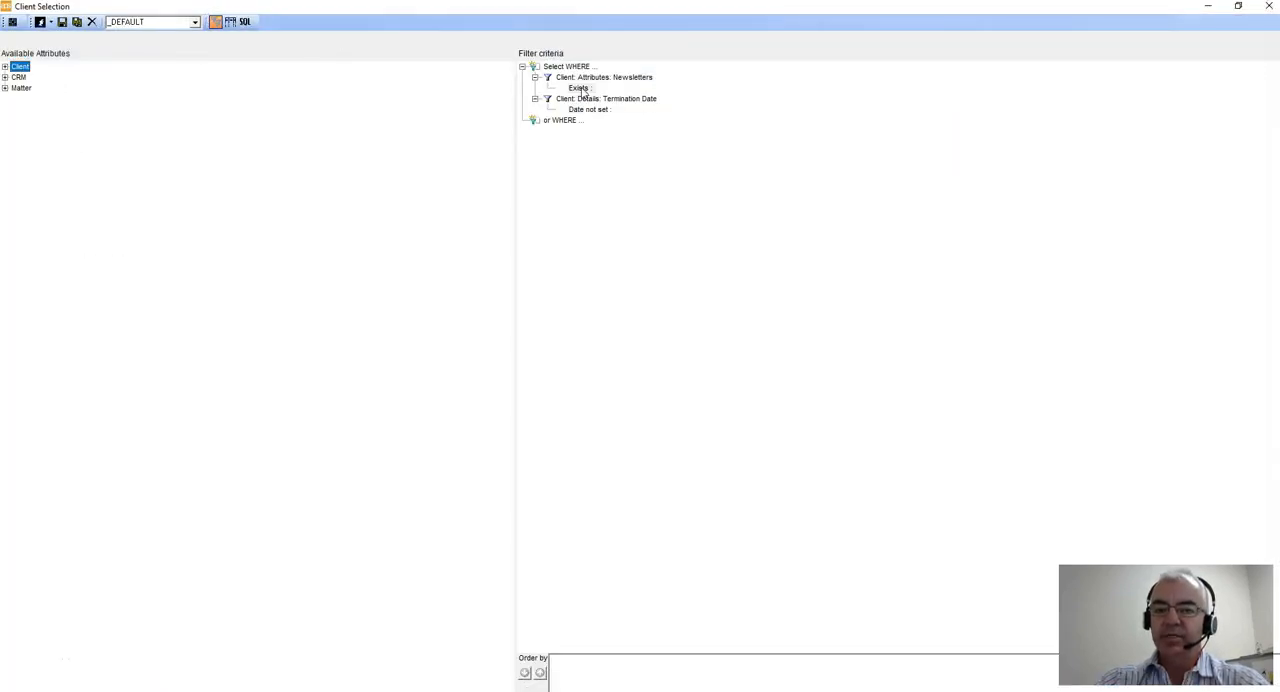
double_click(580, 88)
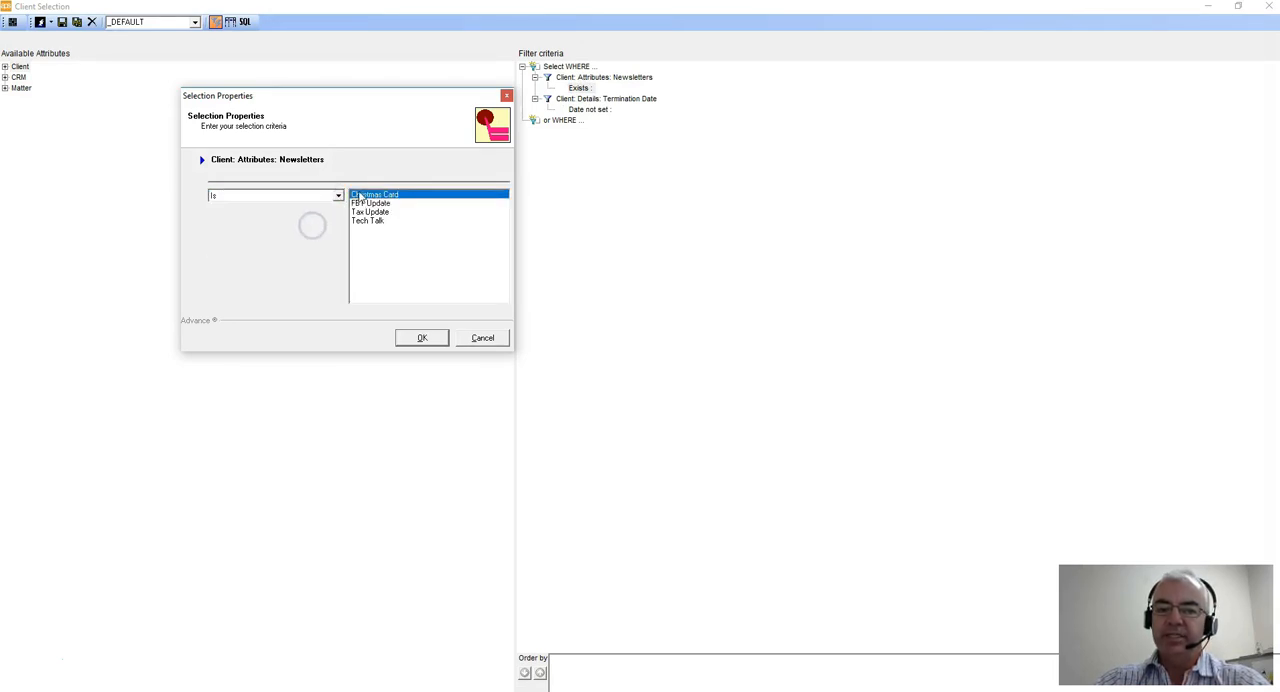
click(420, 336)
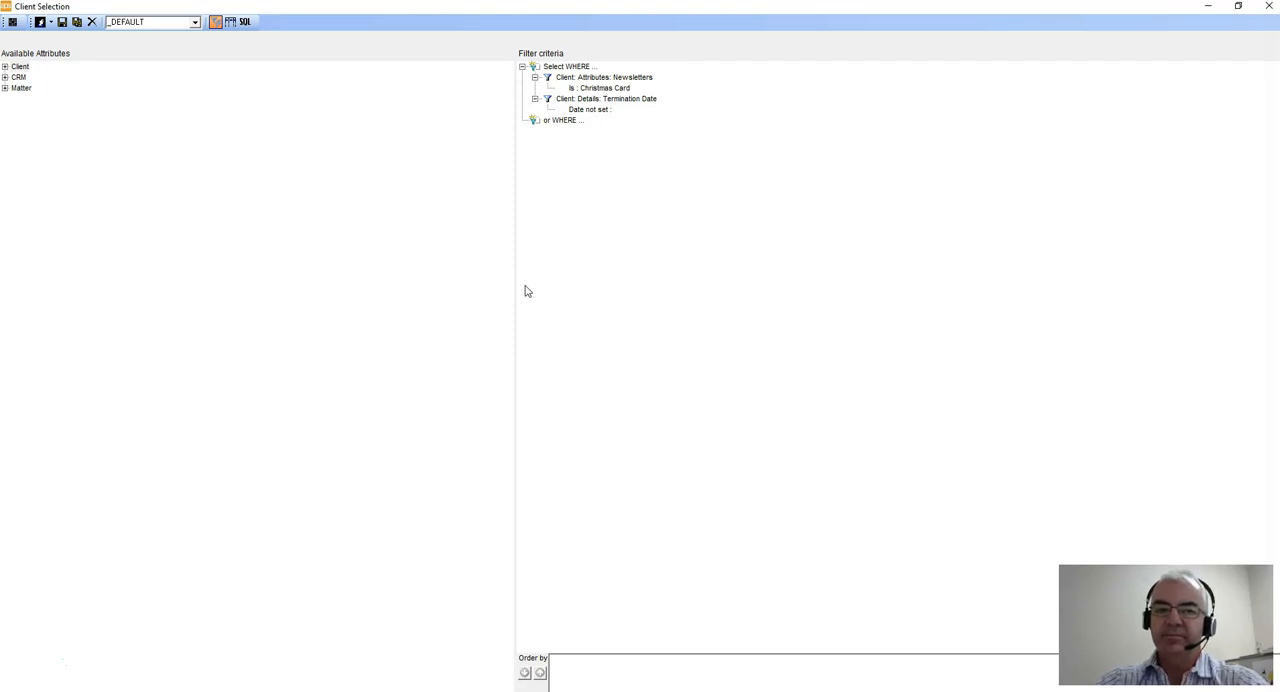
mouse_move(230, 140)
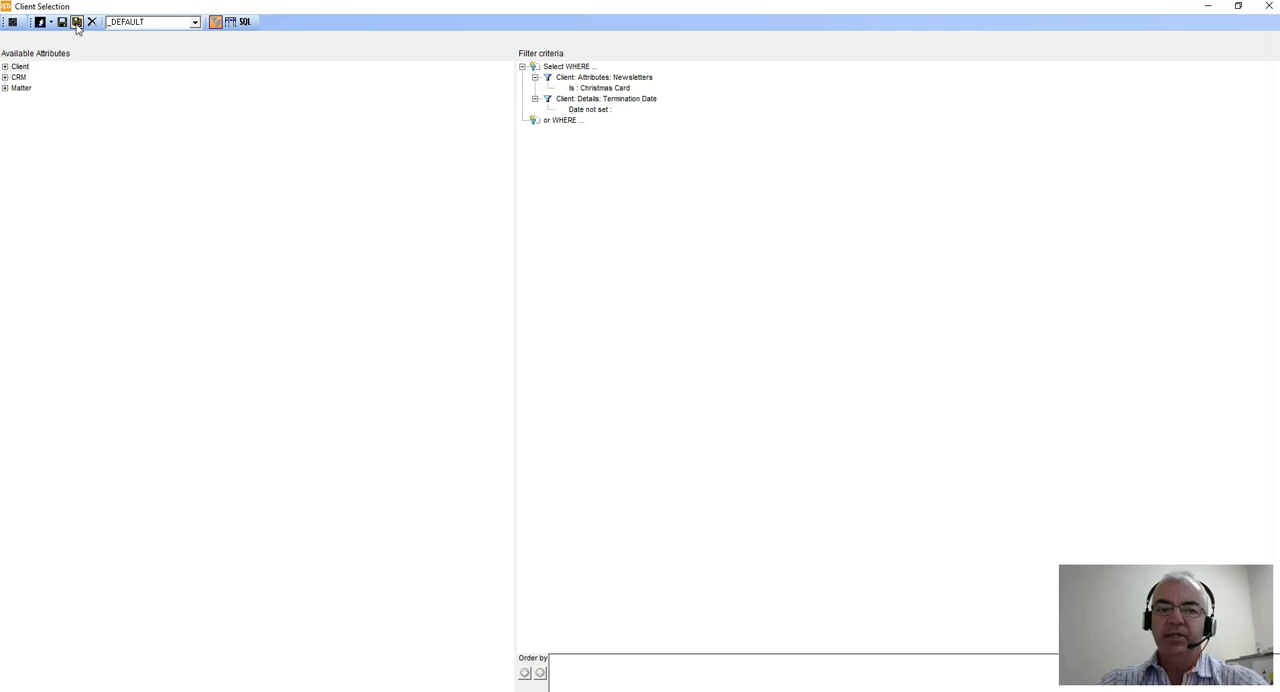
mouse_move(76, 22)
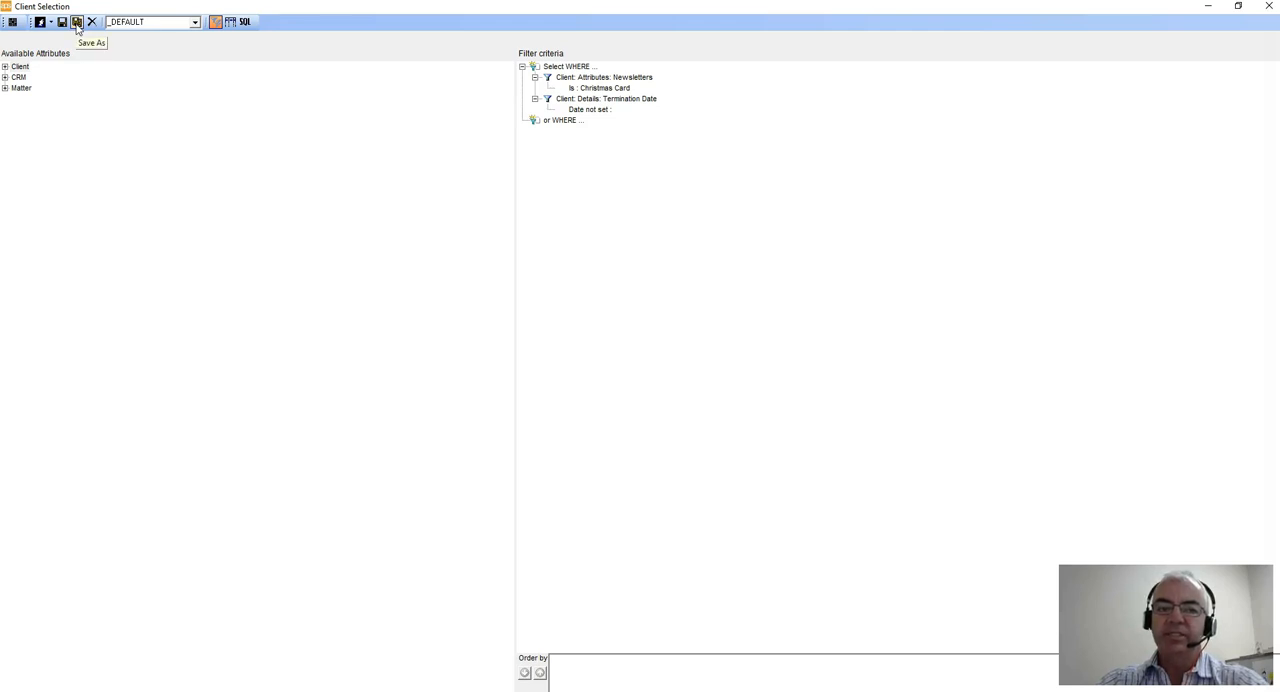
mouse_move(62, 22)
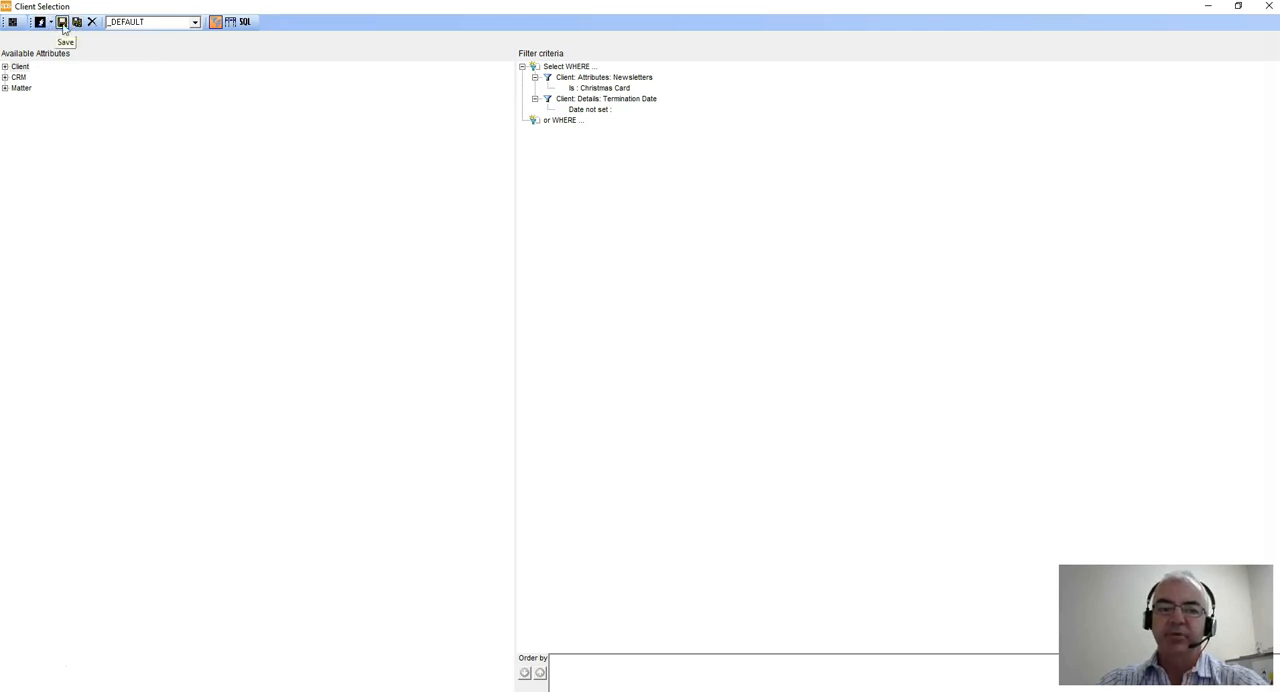
Save the selection as a new private list named 'Newsletters'.
click(62, 20)
text(Newslett)
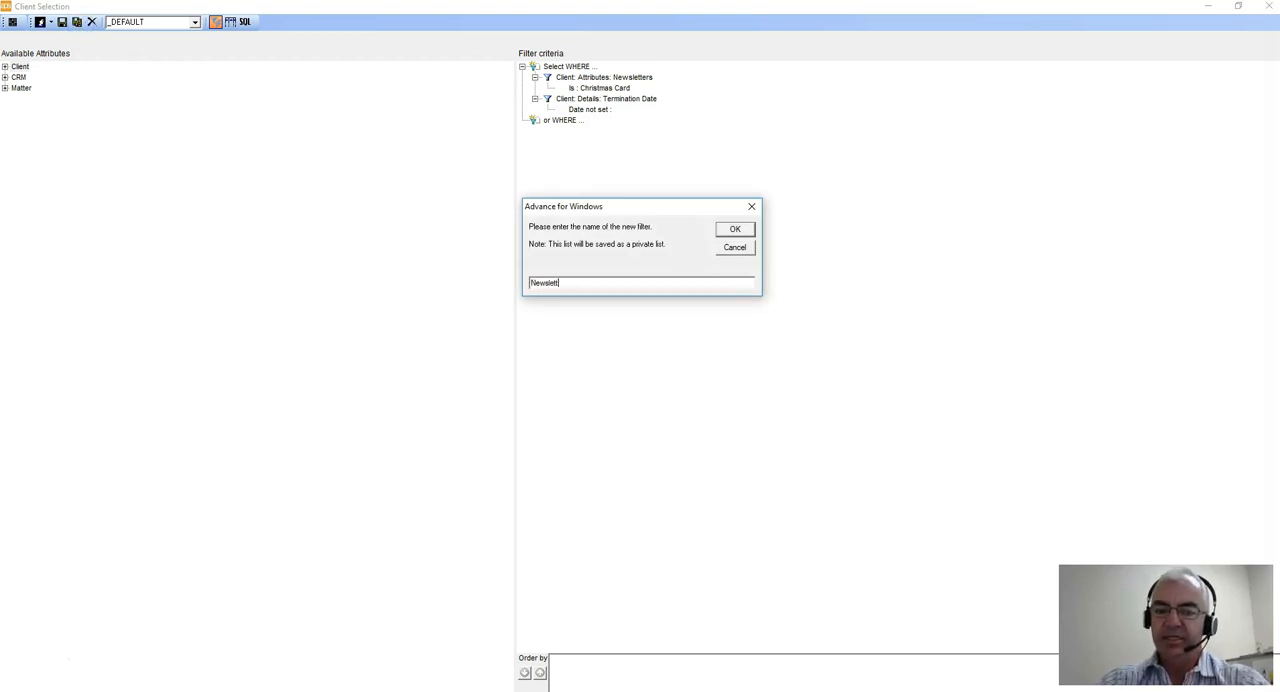
click(736, 228)
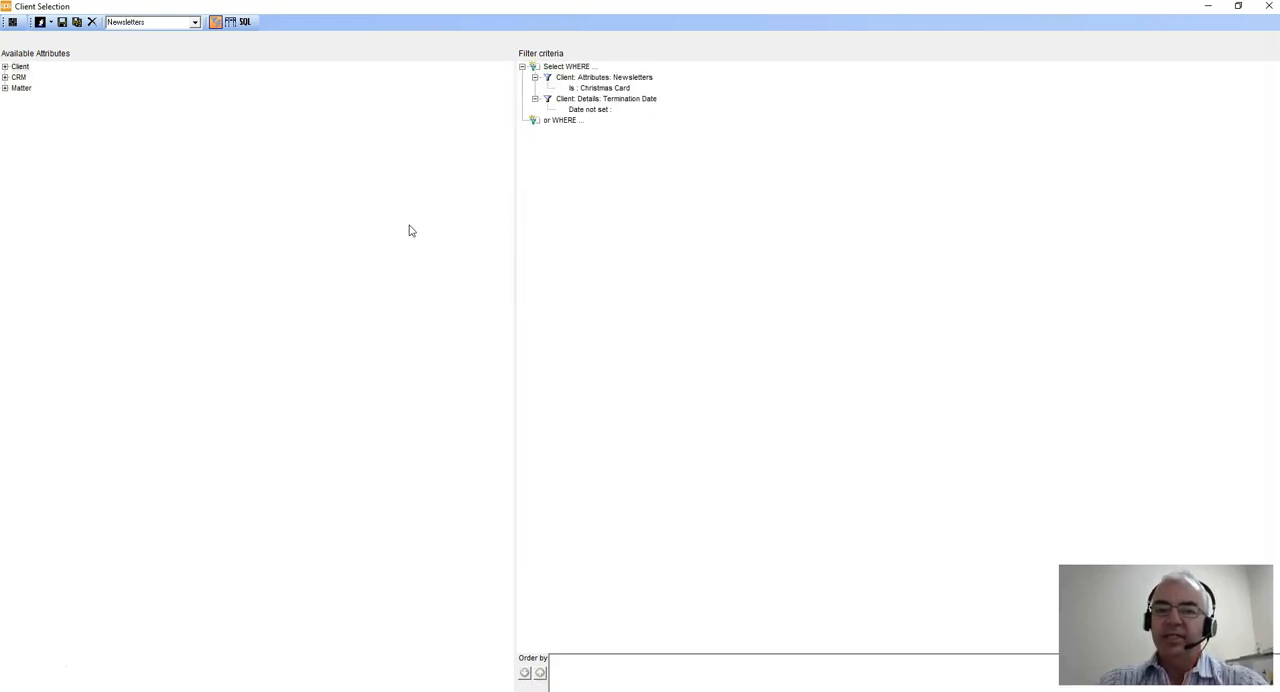
mouse_move(50, 572)
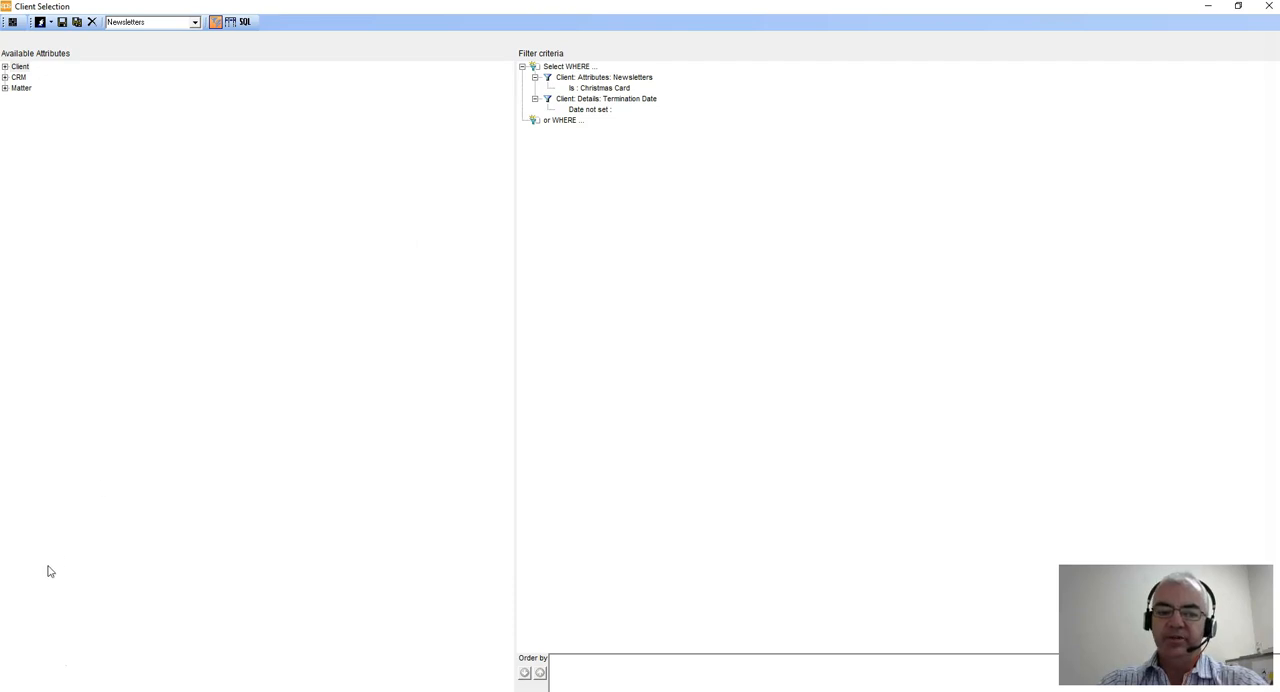